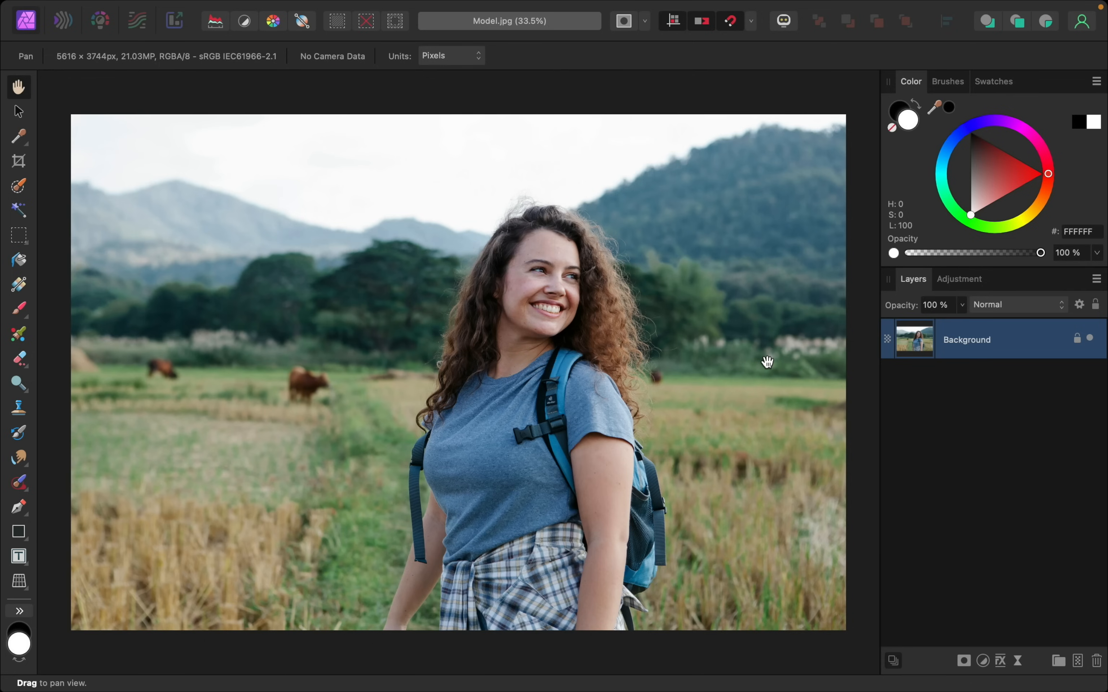
mouse_move(721, 325)
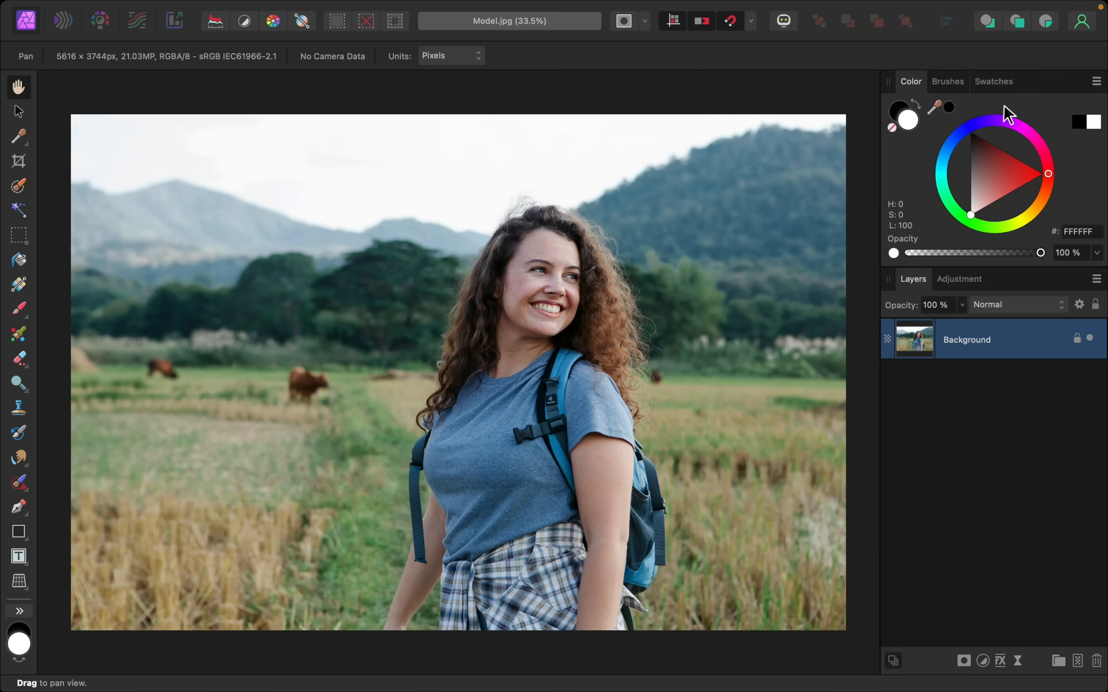
Show the Swatches panel and bring up its palette options menu
left_click(992, 82)
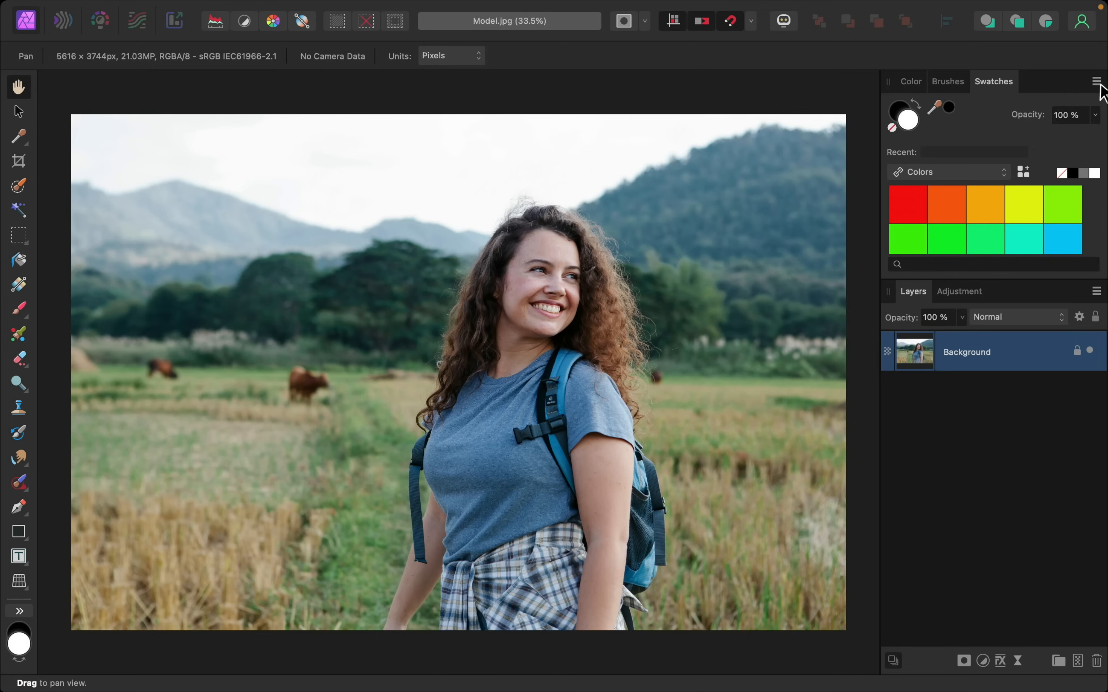
left_click(1095, 82)
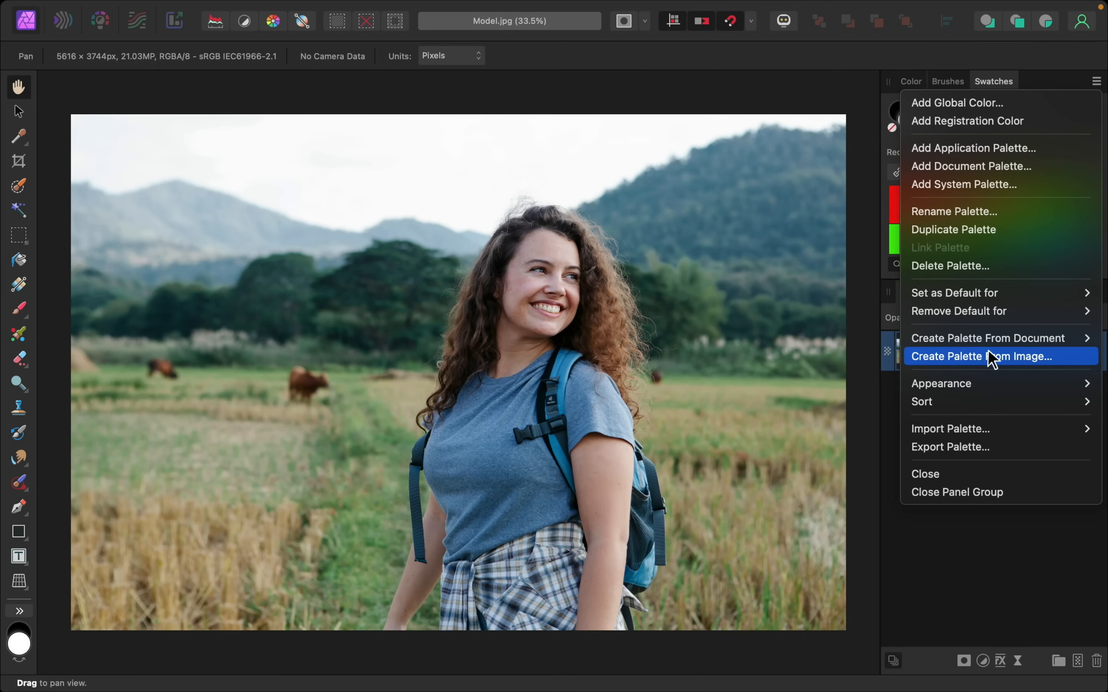
mouse_move(1022, 370)
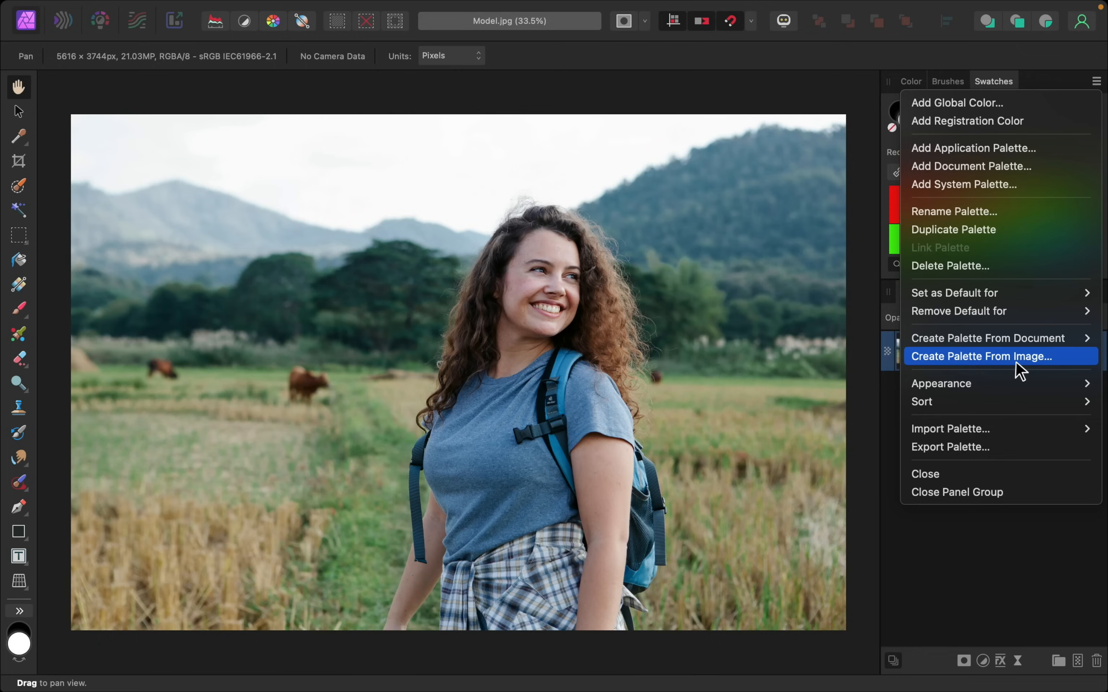
Start Create Palette From Image and load the Colors.jpg reference portrait for sampling
left_click(983, 356)
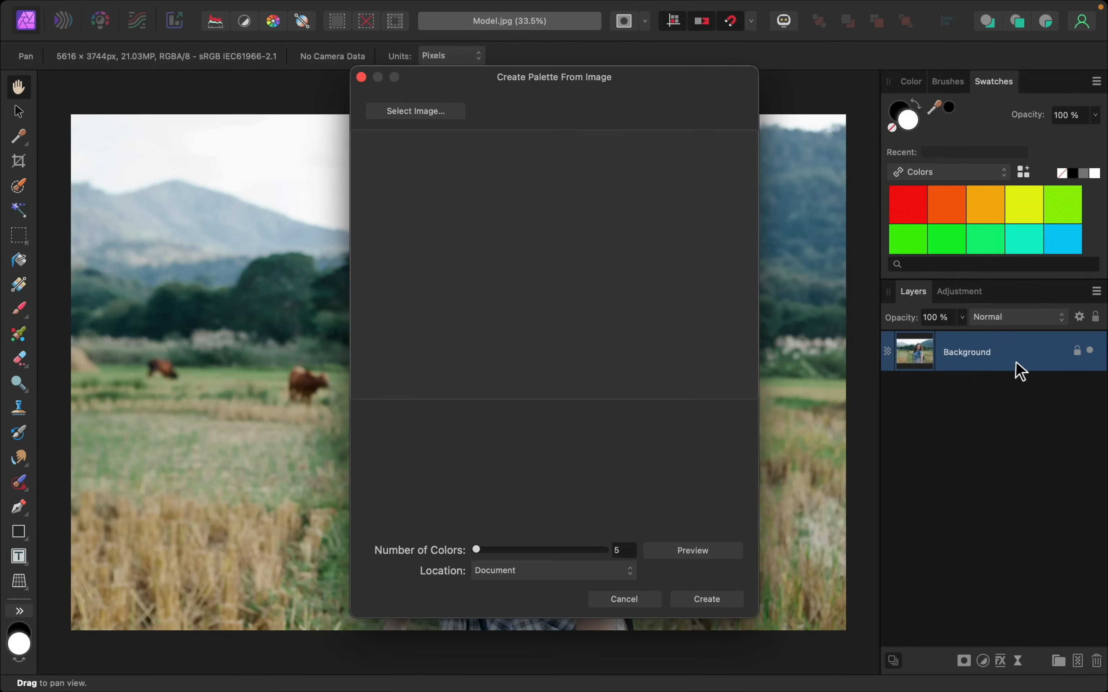
mouse_move(440, 115)
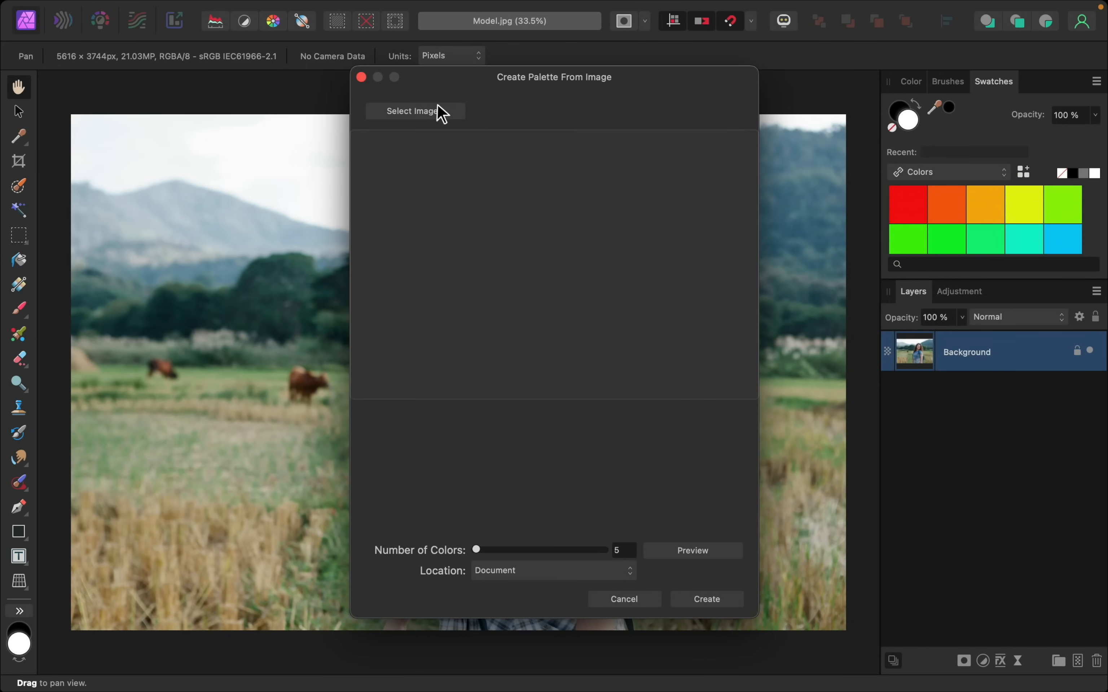
left_click(413, 111)
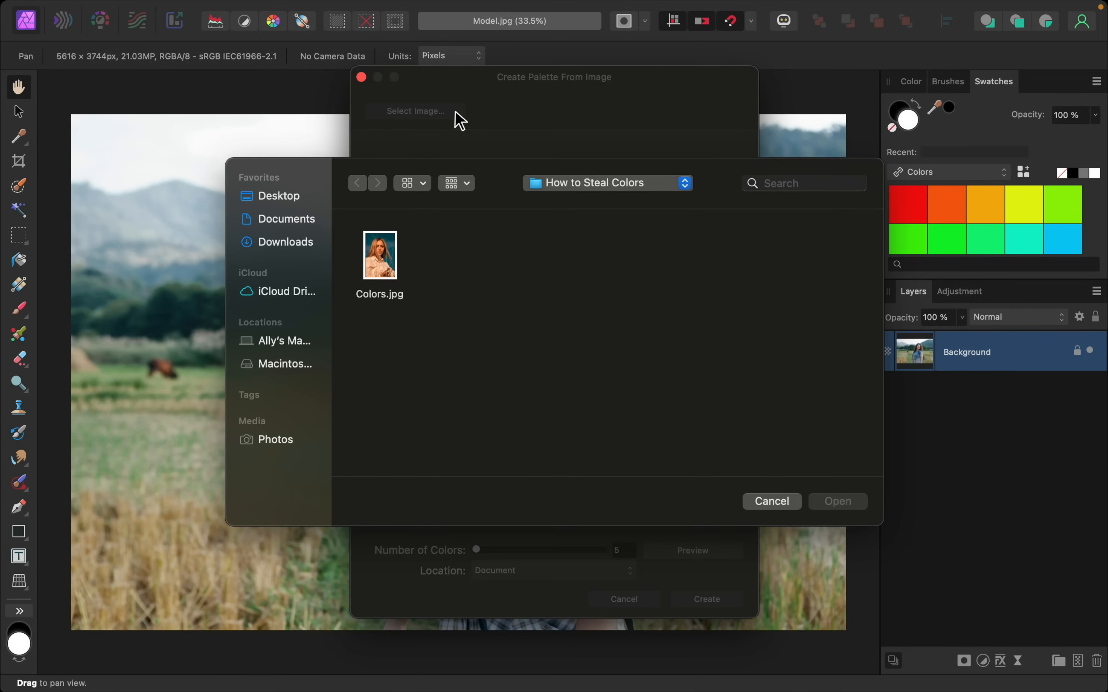
left_click(379, 255)
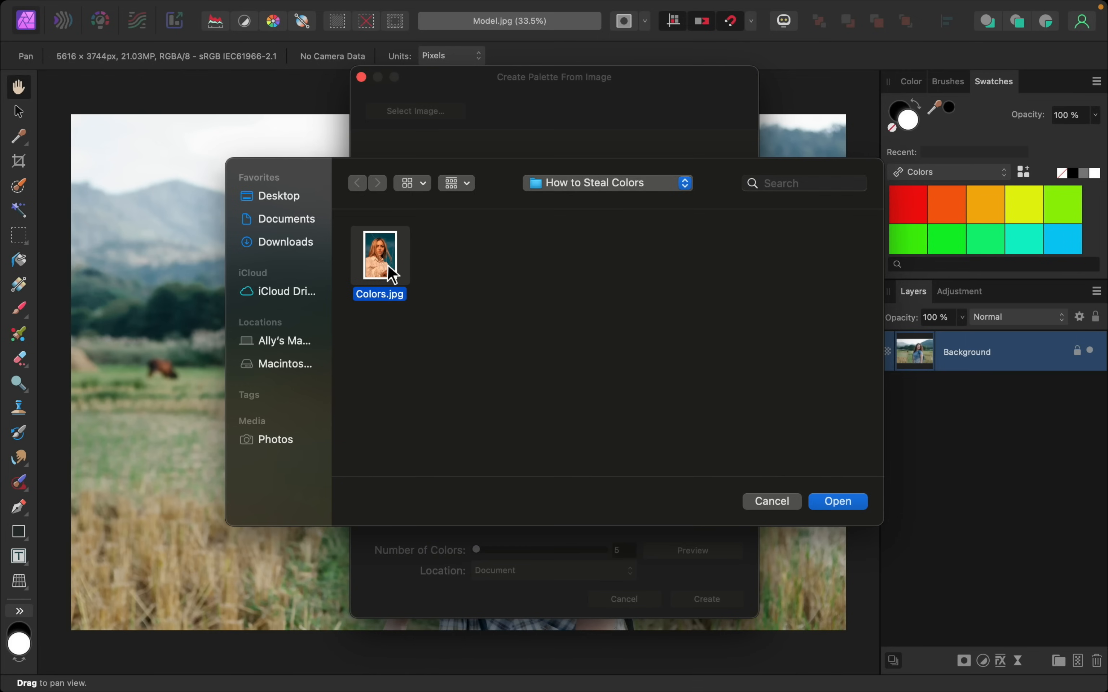
left_click(837, 502)
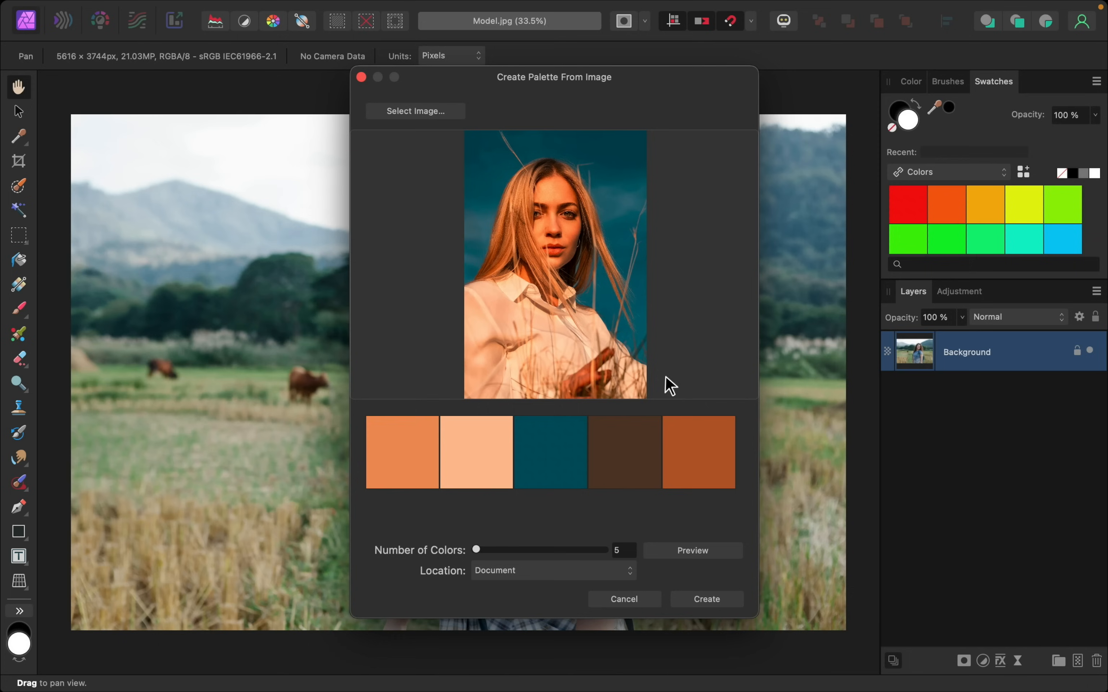
mouse_move(573, 265)
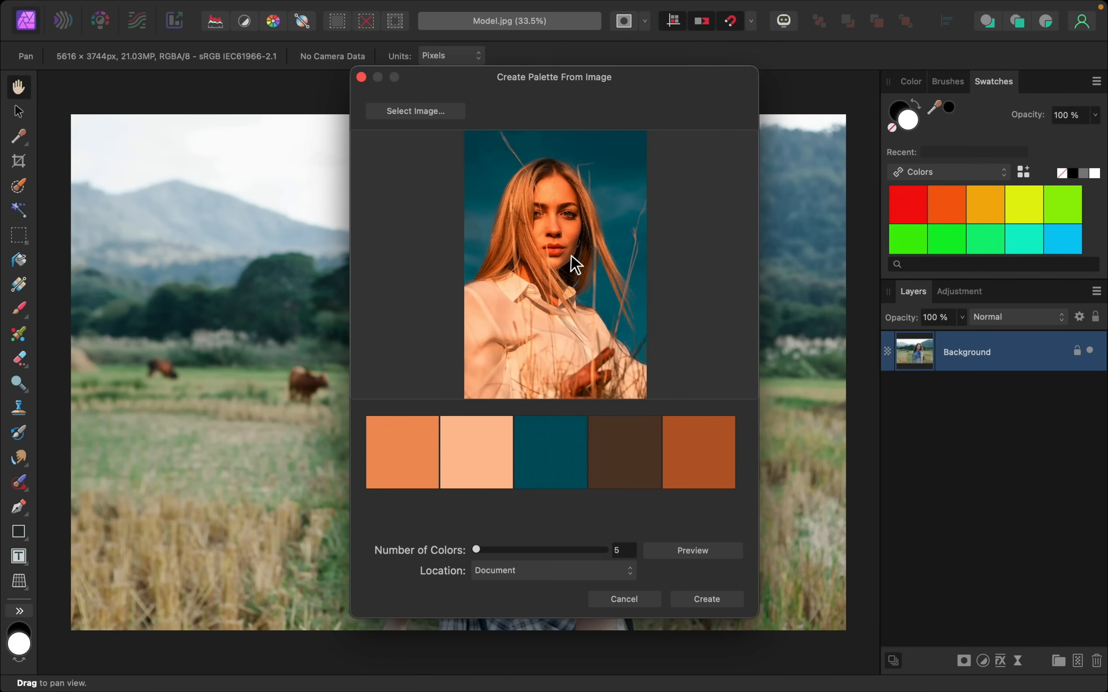
mouse_move(649, 465)
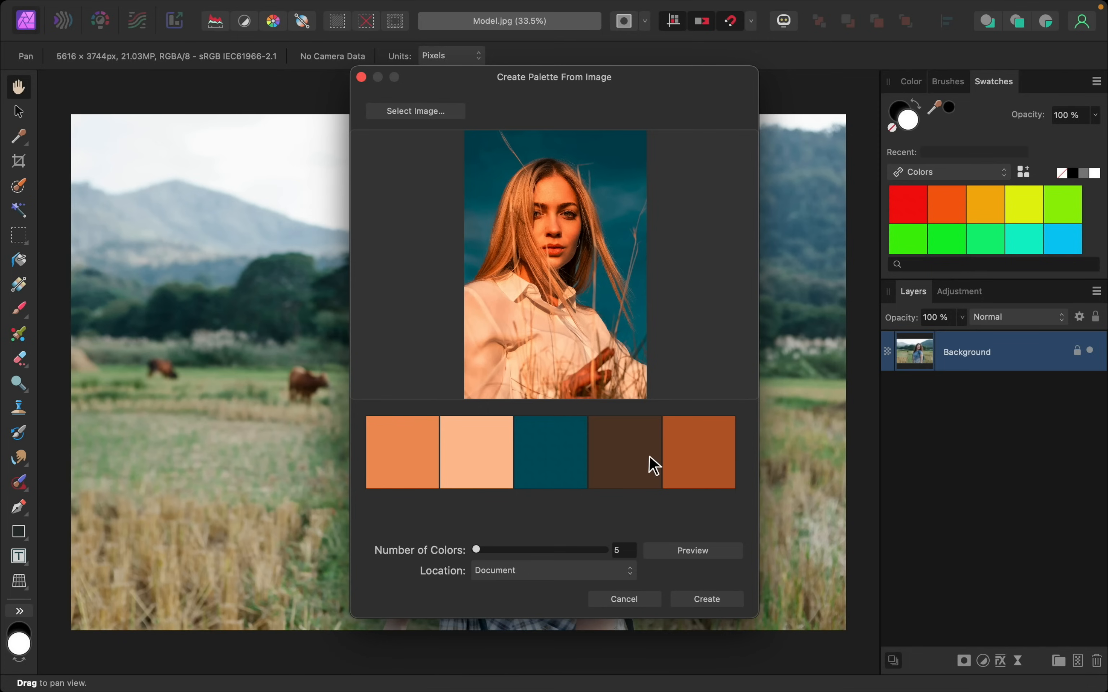
mouse_move(625, 543)
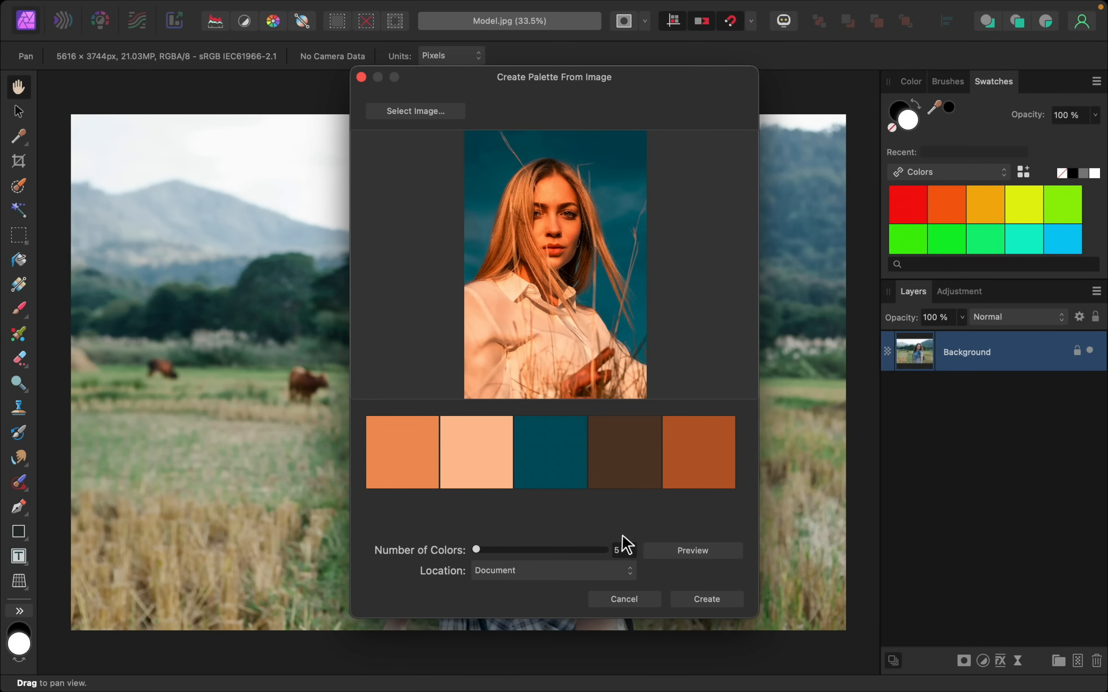
Extract 3 colours (peach, rust, dark teal) and create the palette in the document swatches
left_click(623, 550)
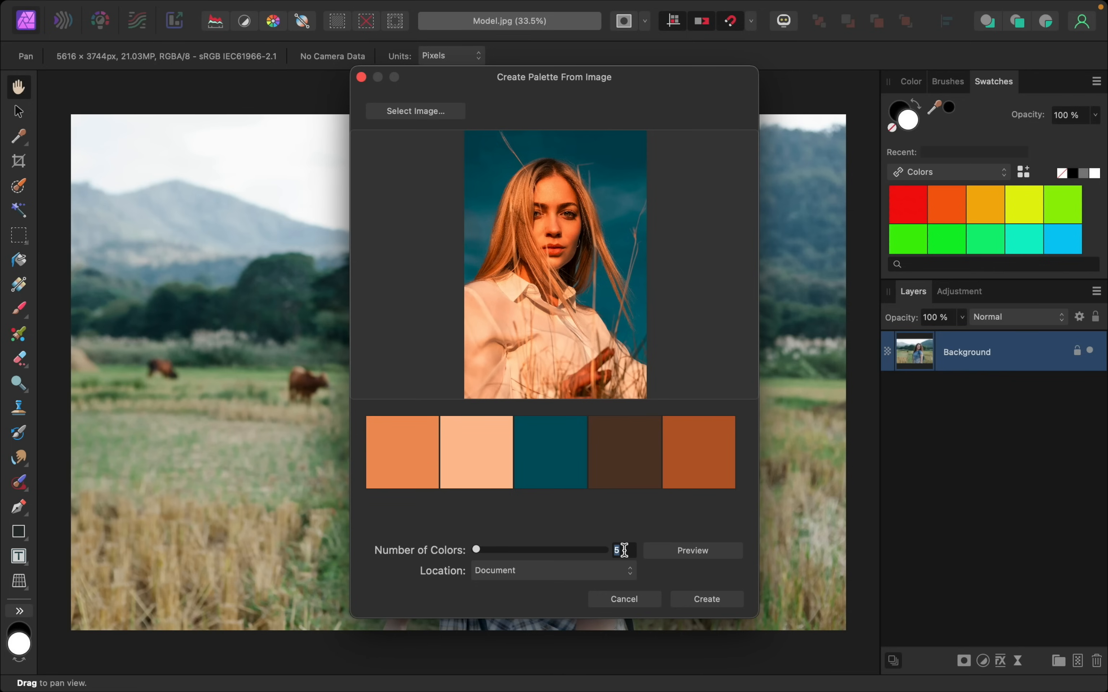
type("3")
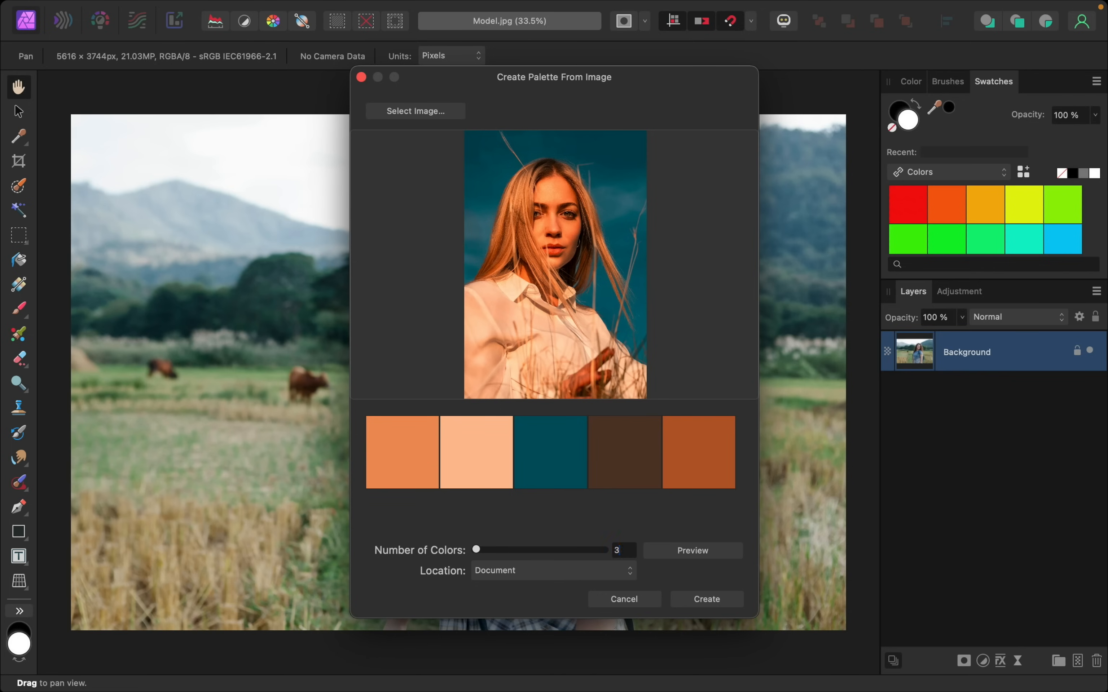
left_click(623, 550)
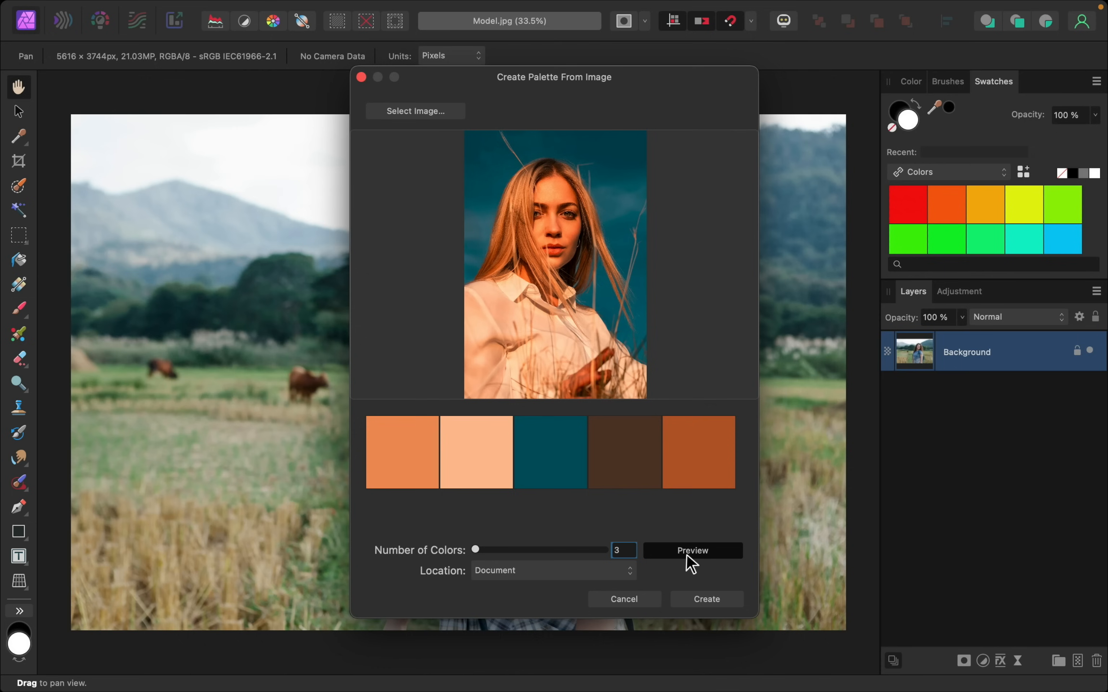
left_click(691, 550)
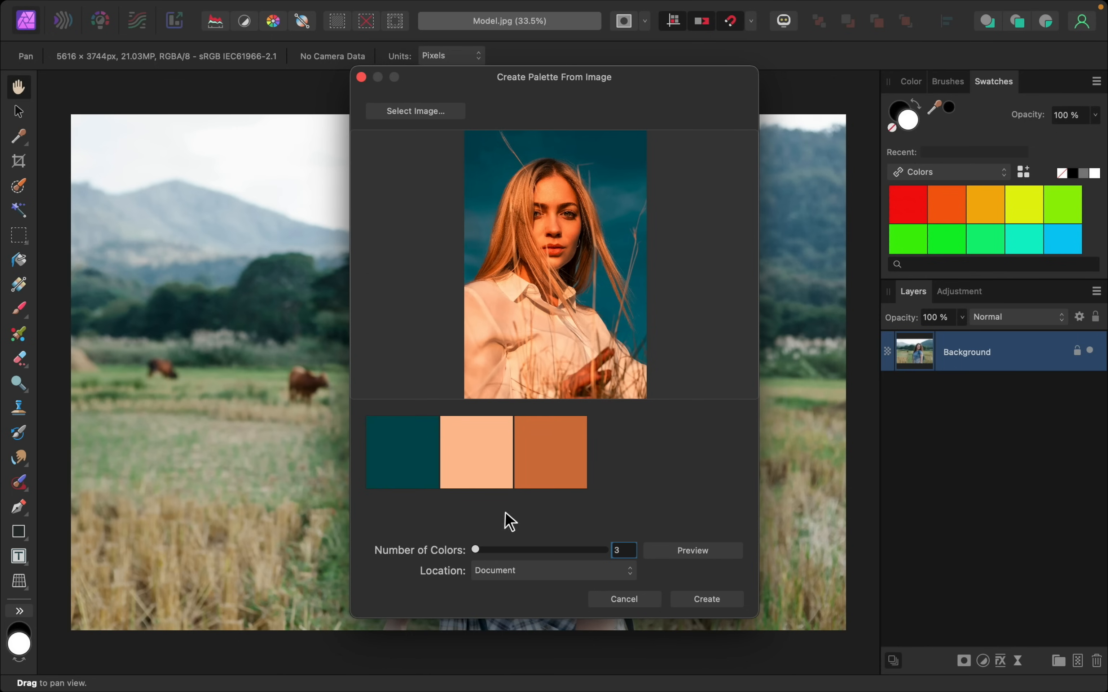
mouse_move(659, 457)
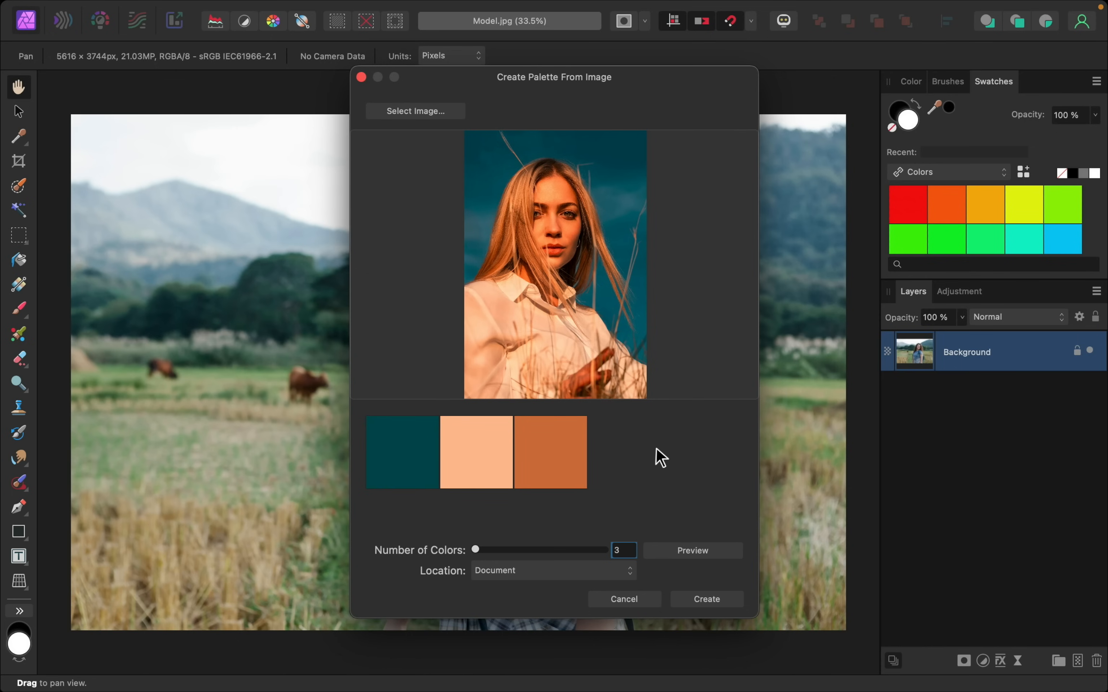
left_click(705, 598)
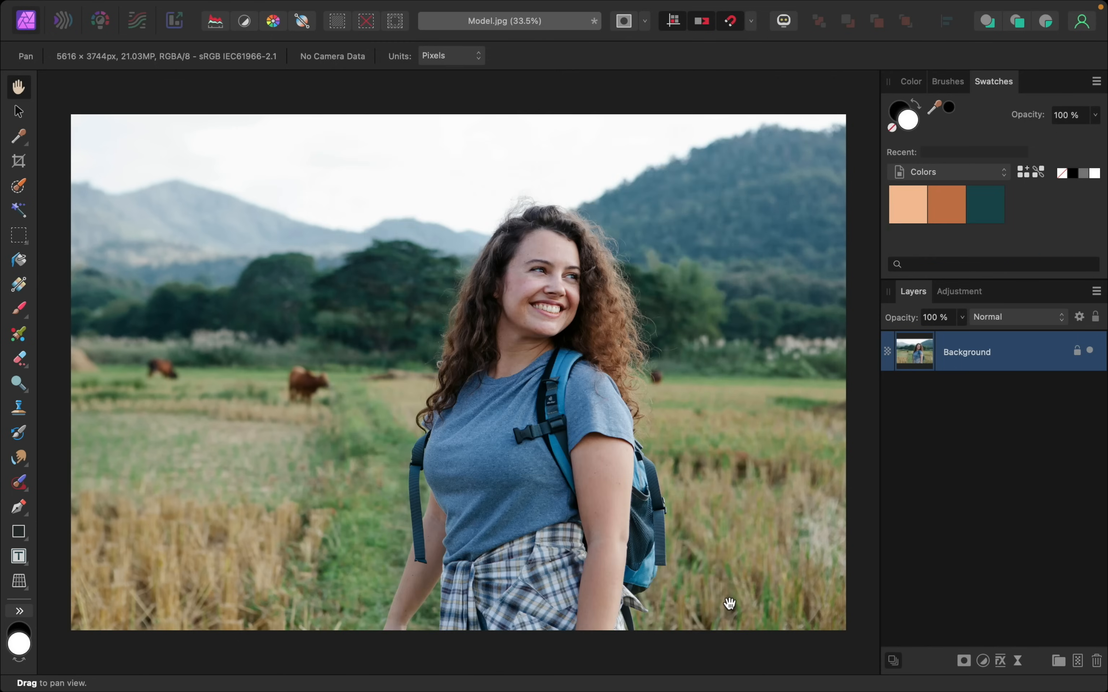
mouse_move(968, 237)
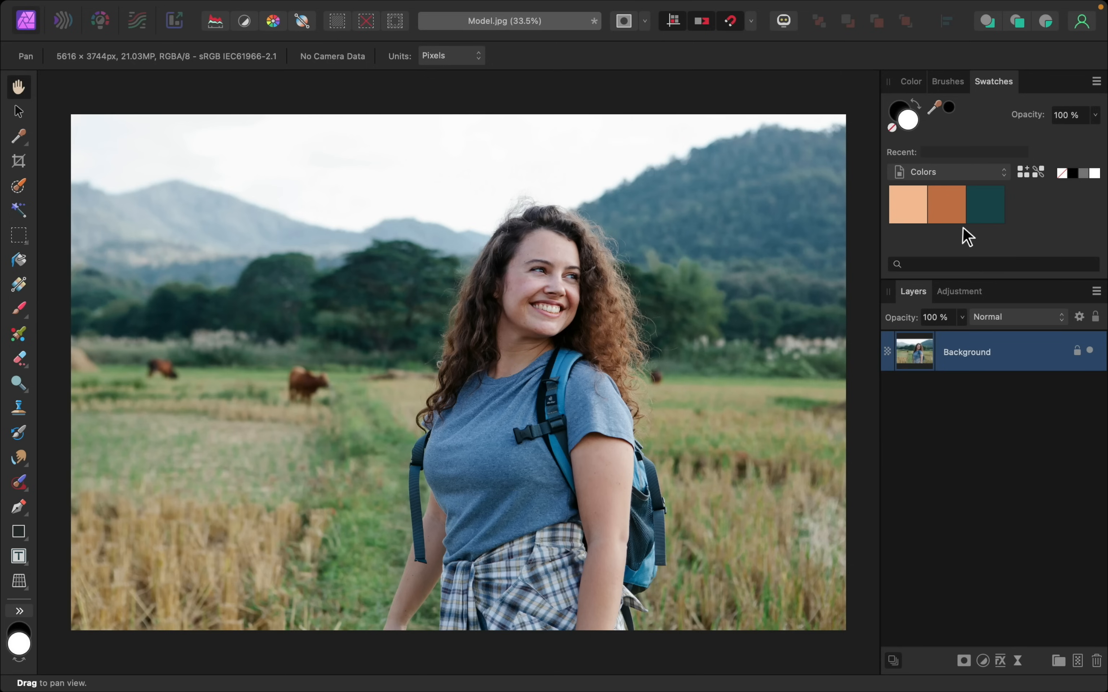
mouse_move(985, 205)
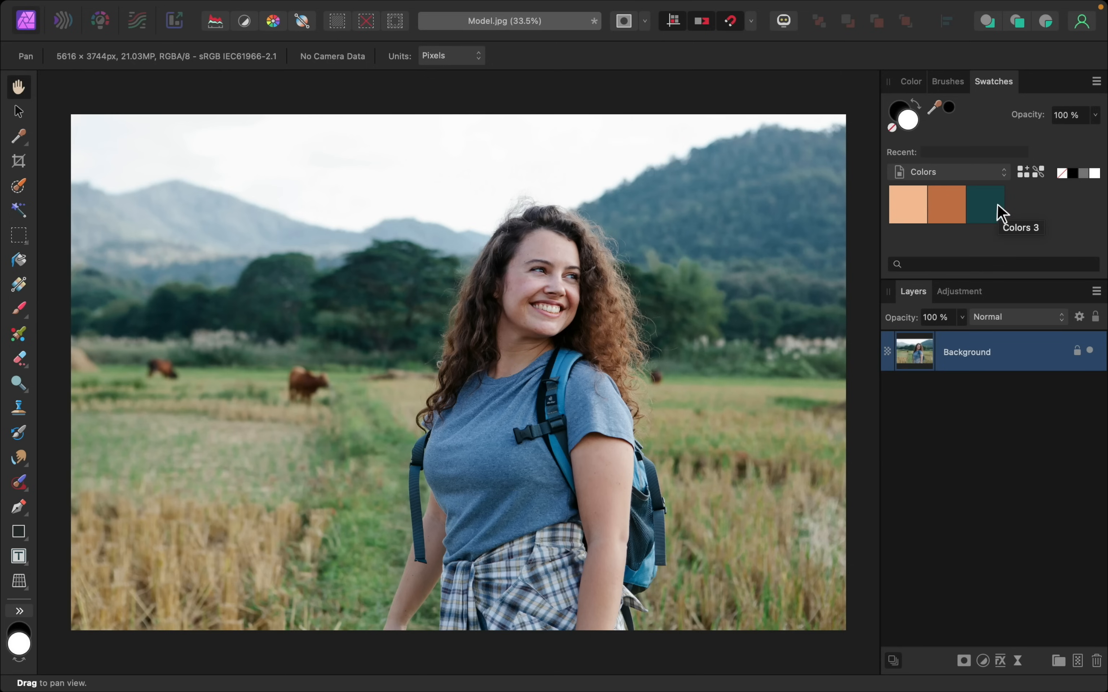
Set the Colors palette appearance to Large swatches from the panel menu
left_click(1096, 81)
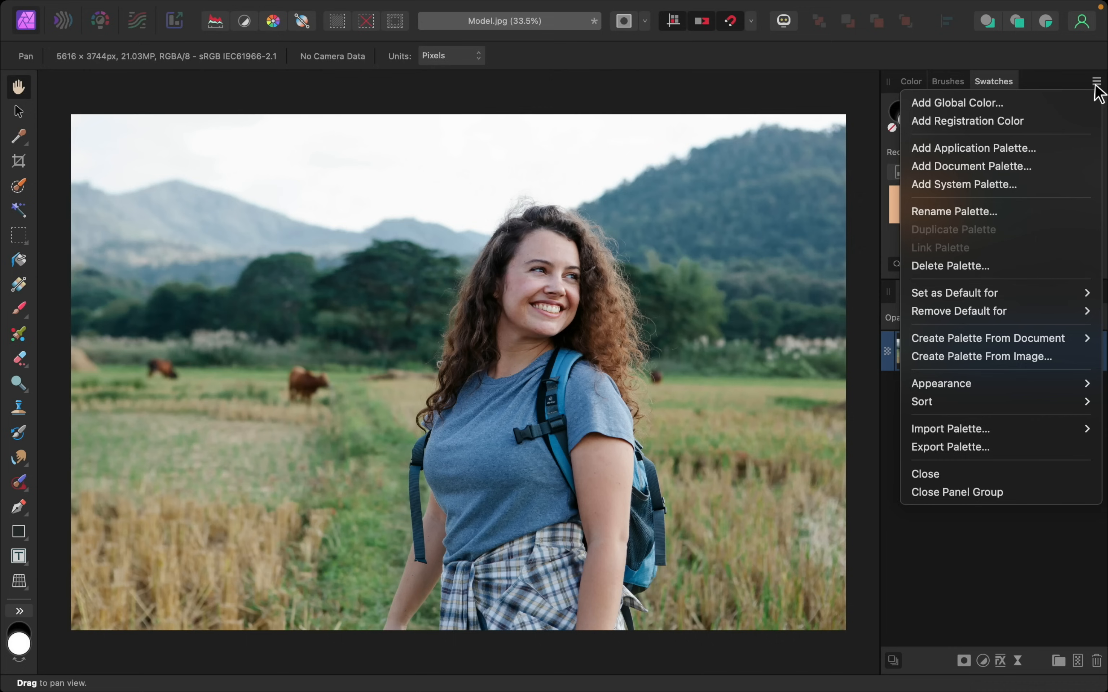
mouse_move(968, 383)
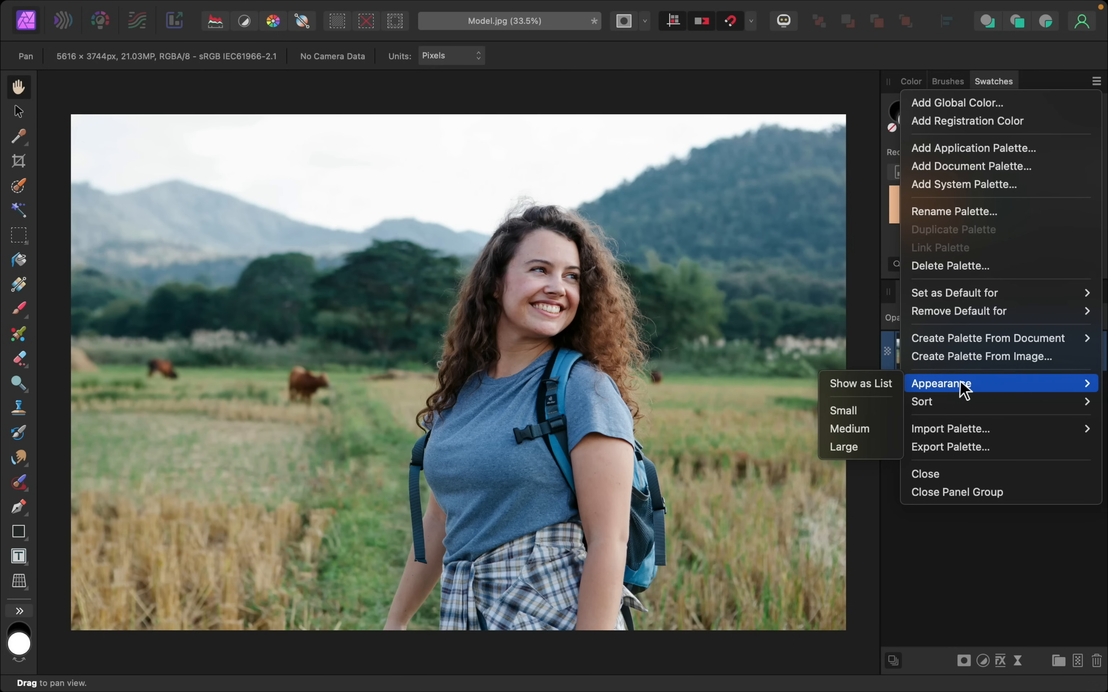
mouse_move(860, 447)
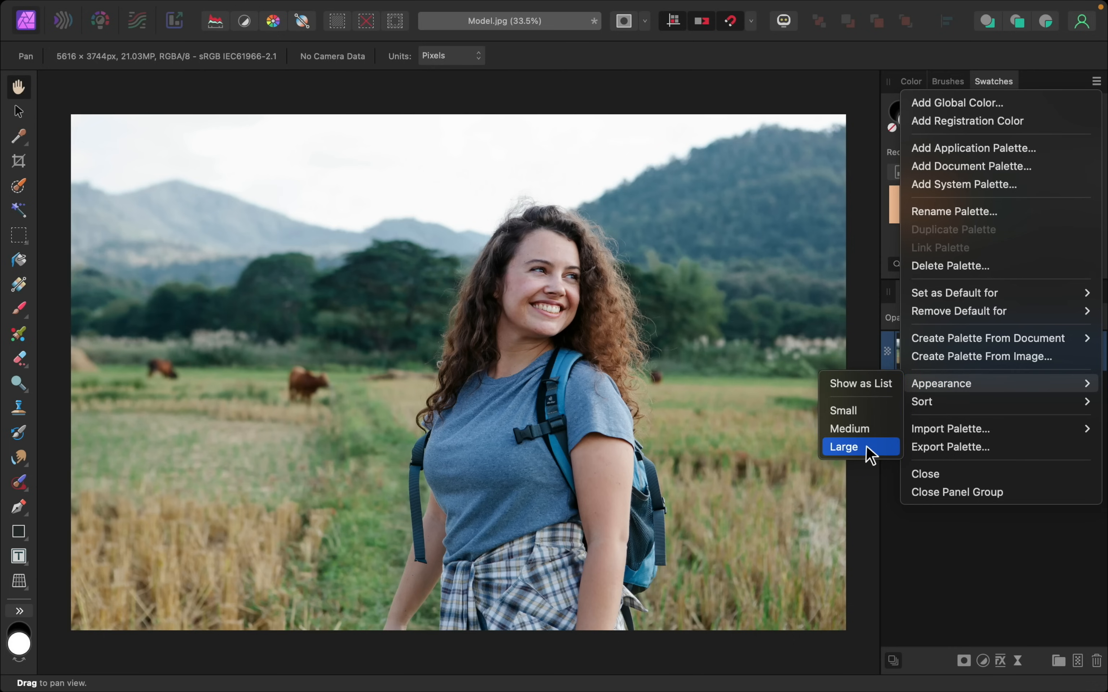
left_click(843, 446)
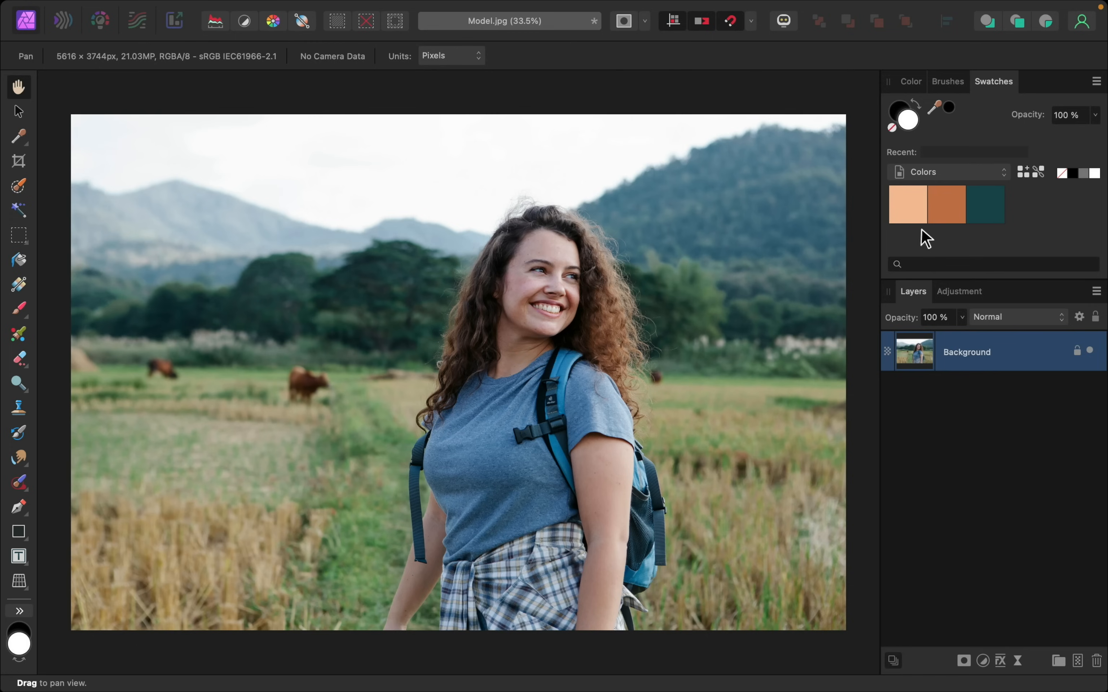
mouse_move(985, 205)
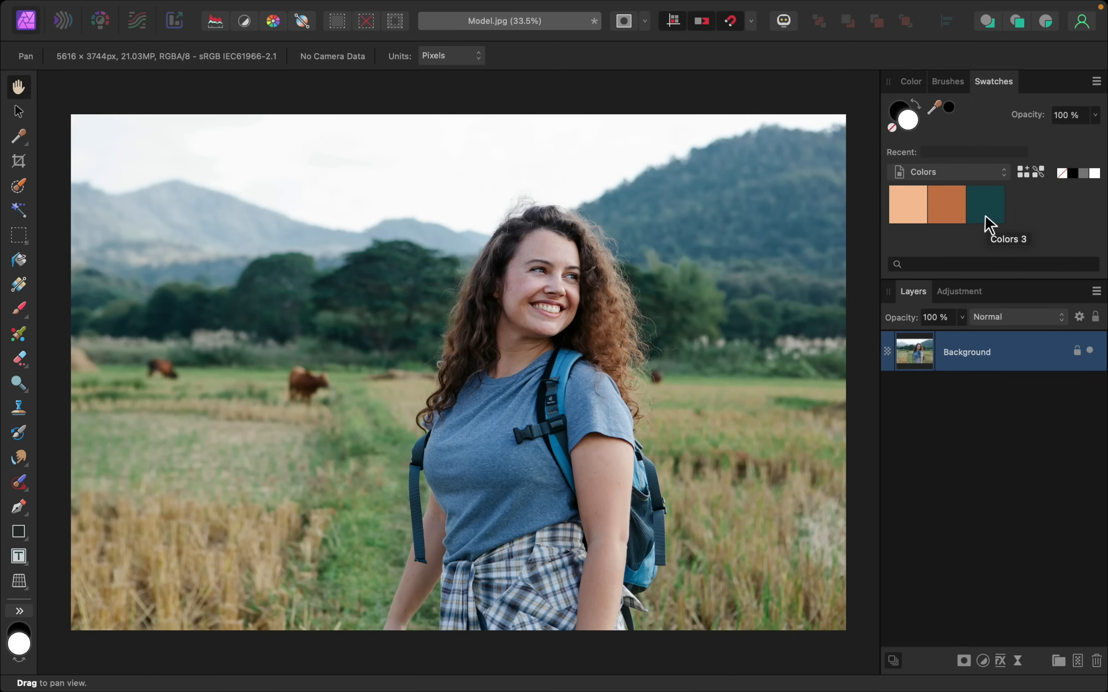
mouse_move(984, 312)
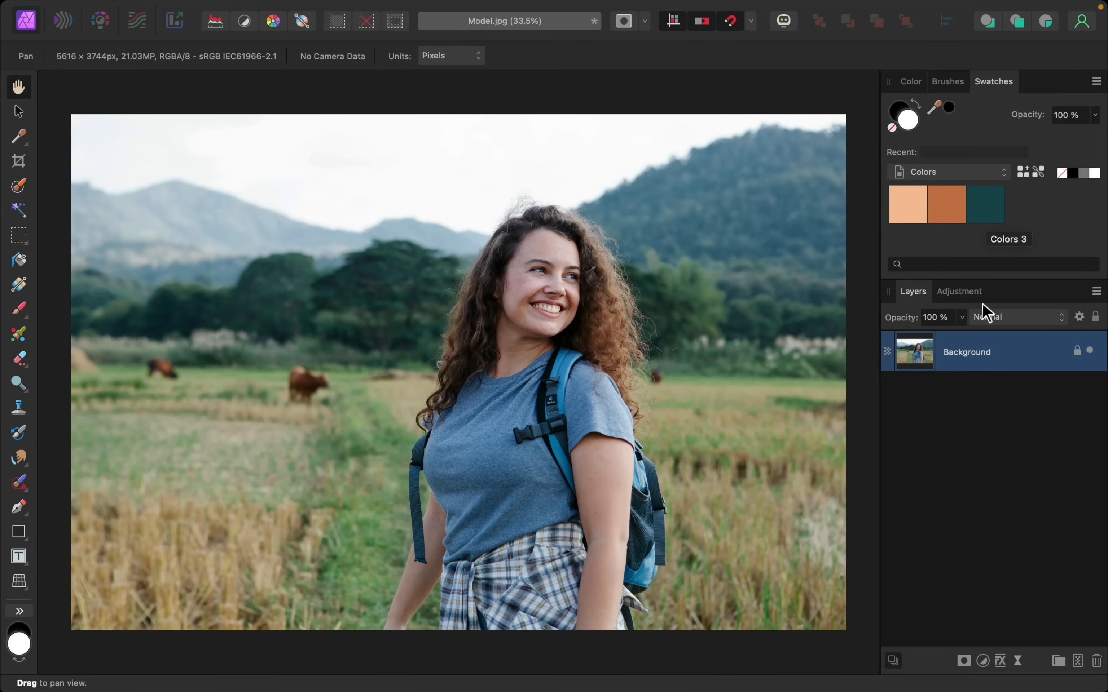
Add a Gradient Map adjustment layer to the photo
left_click(983, 660)
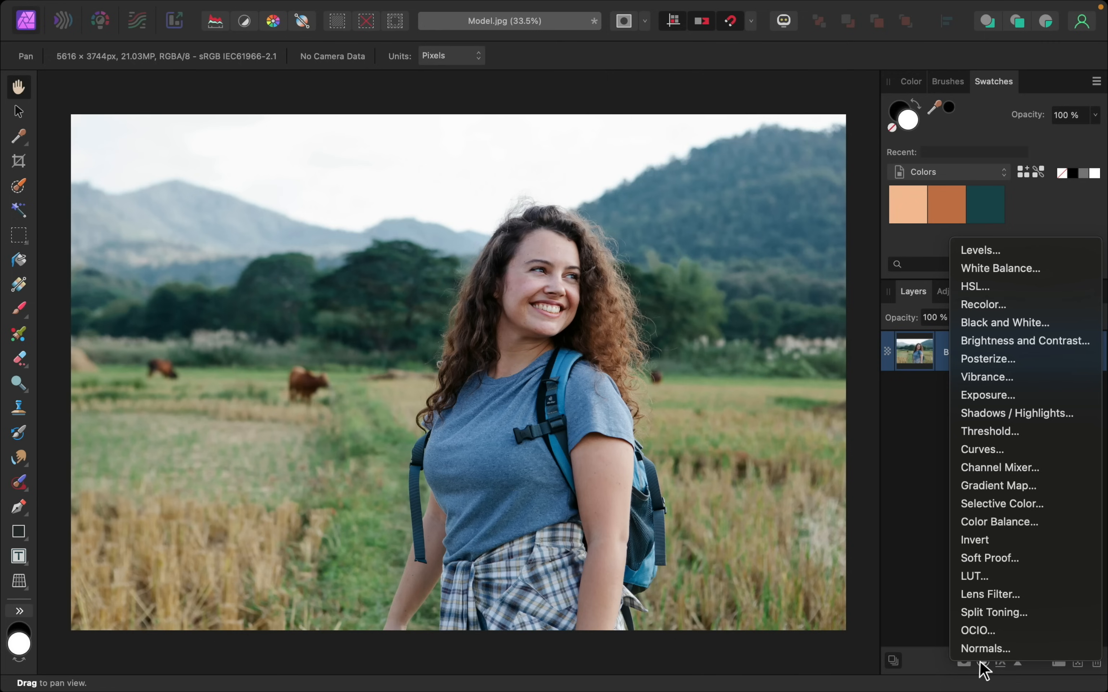
mouse_move(1024, 486)
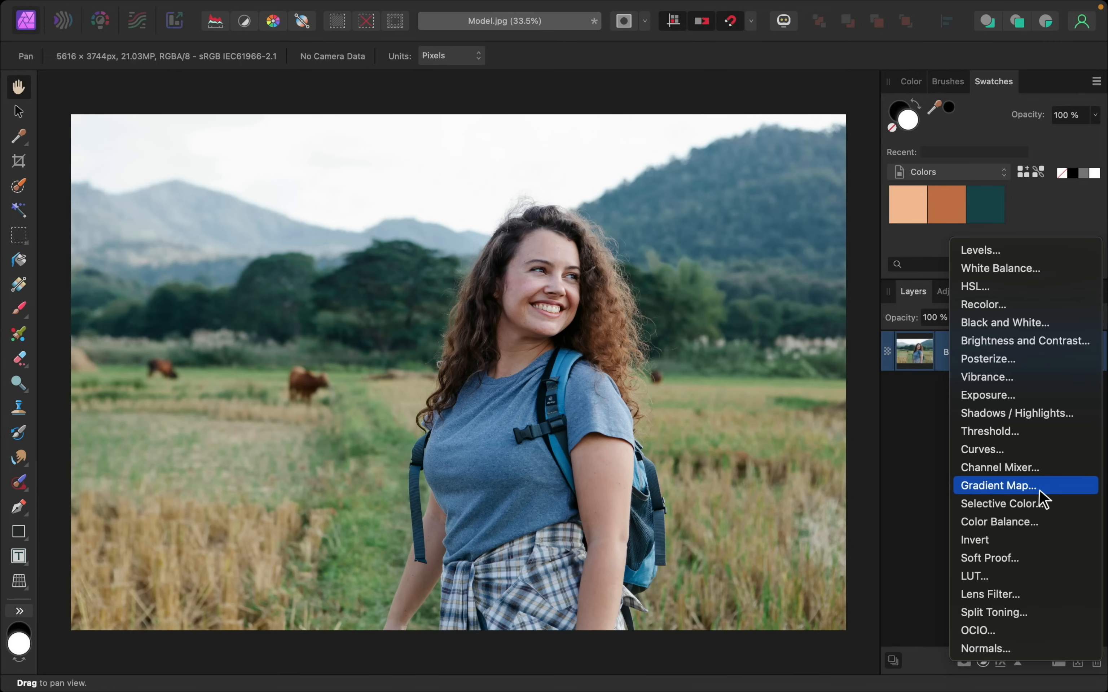
left_click(1001, 486)
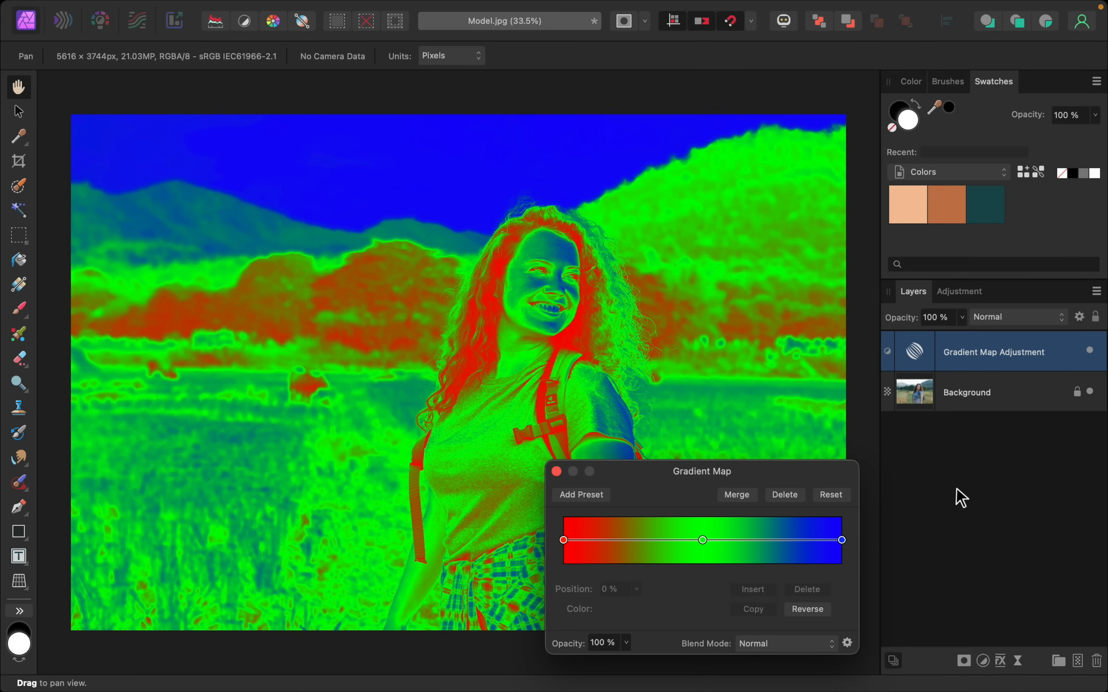
mouse_move(692, 452)
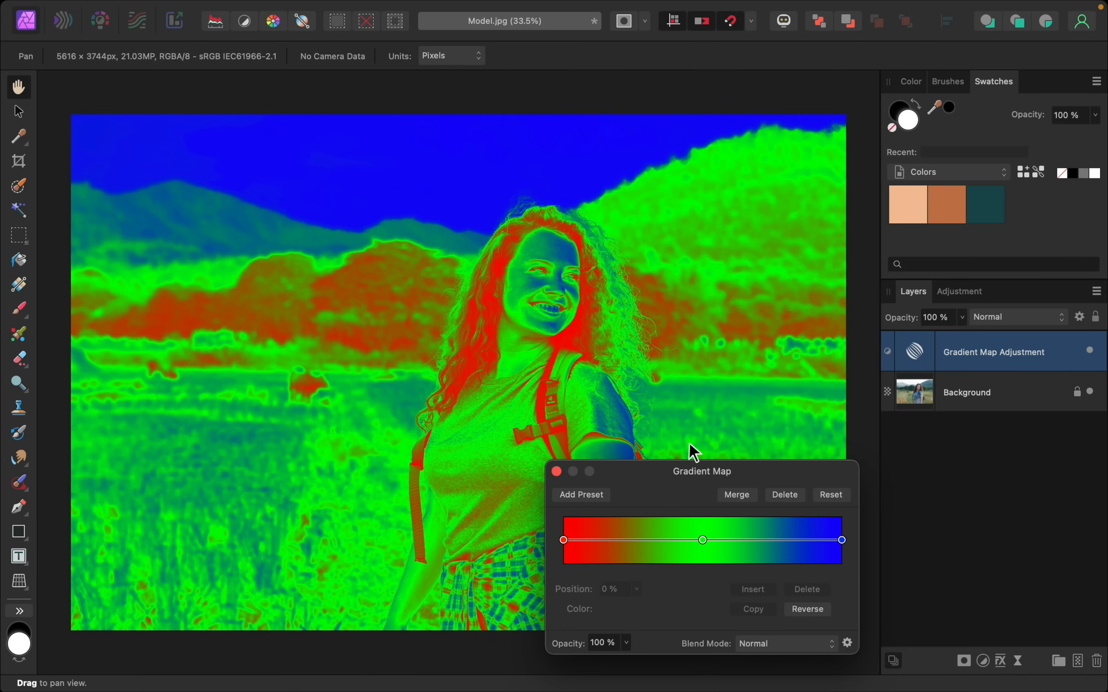
mouse_move(629, 530)
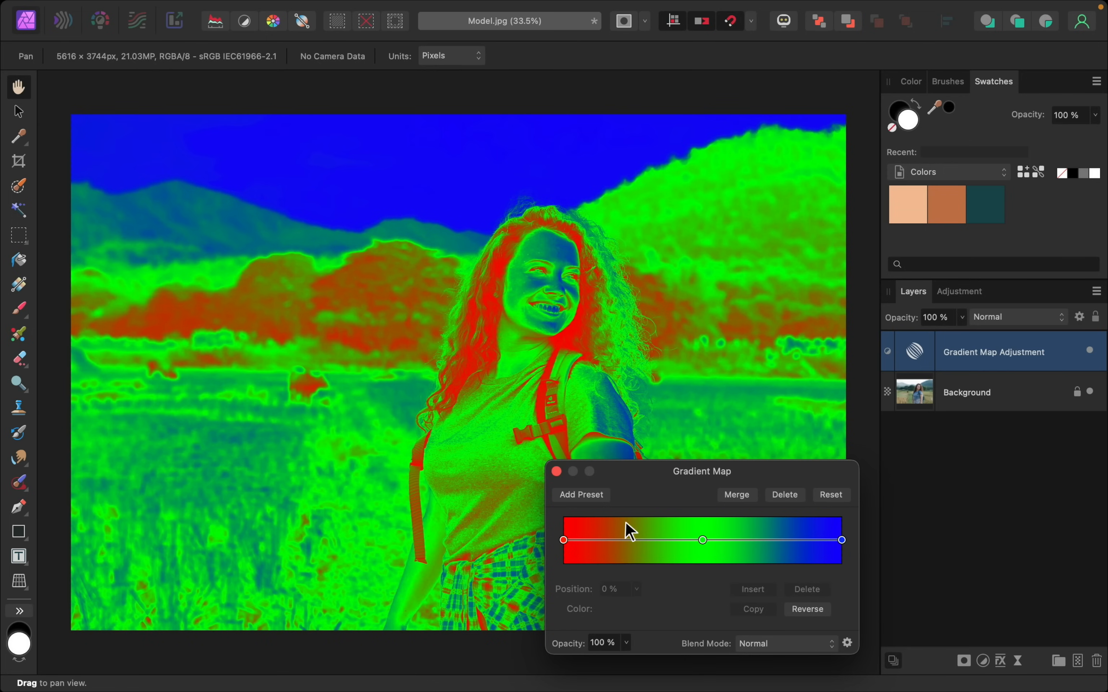
mouse_move(662, 533)
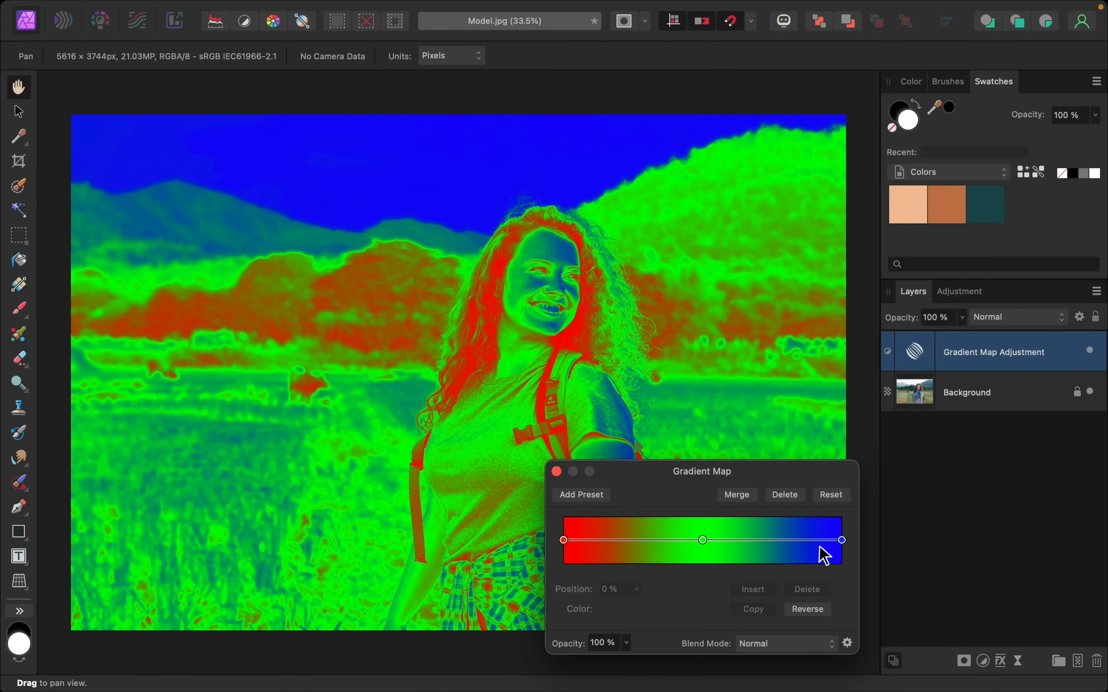
Sample the palette's dark teal swatch onto the gradient's left (darkest) colour stop
left_click(563, 541)
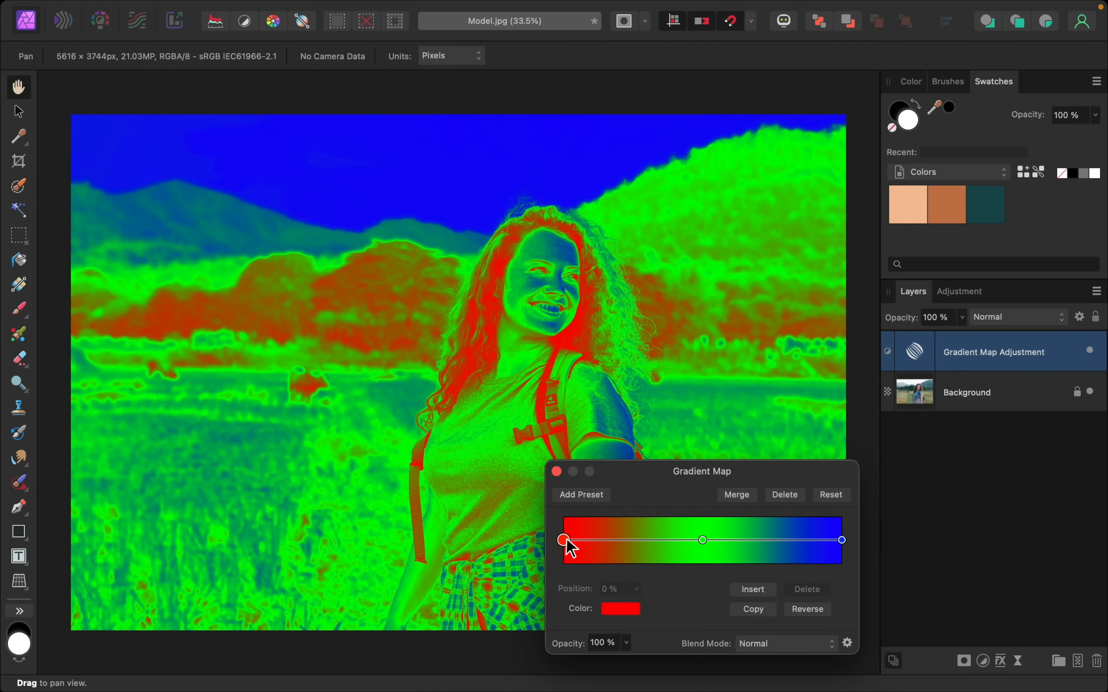
mouse_move(633, 609)
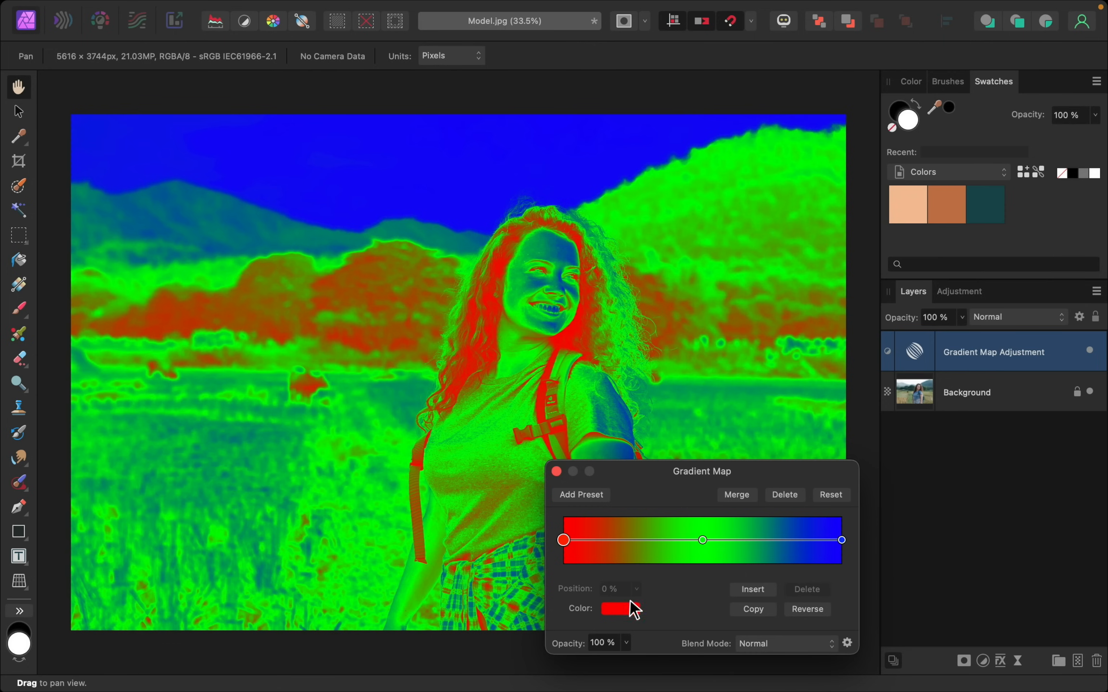
left_click(620, 608)
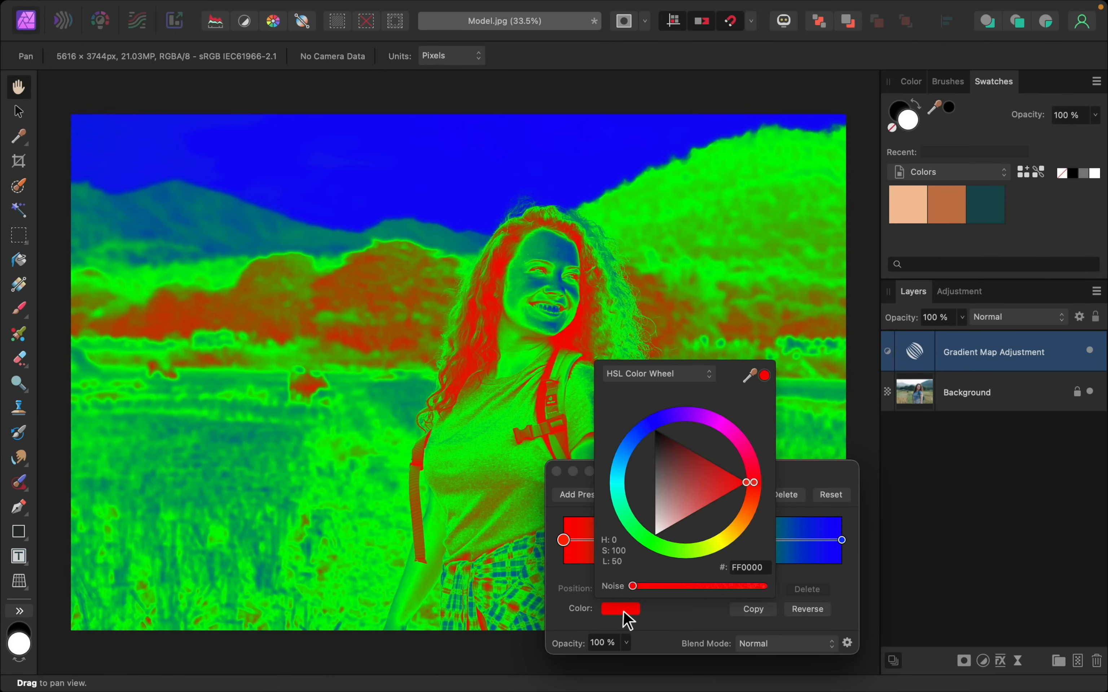
mouse_move(755, 392)
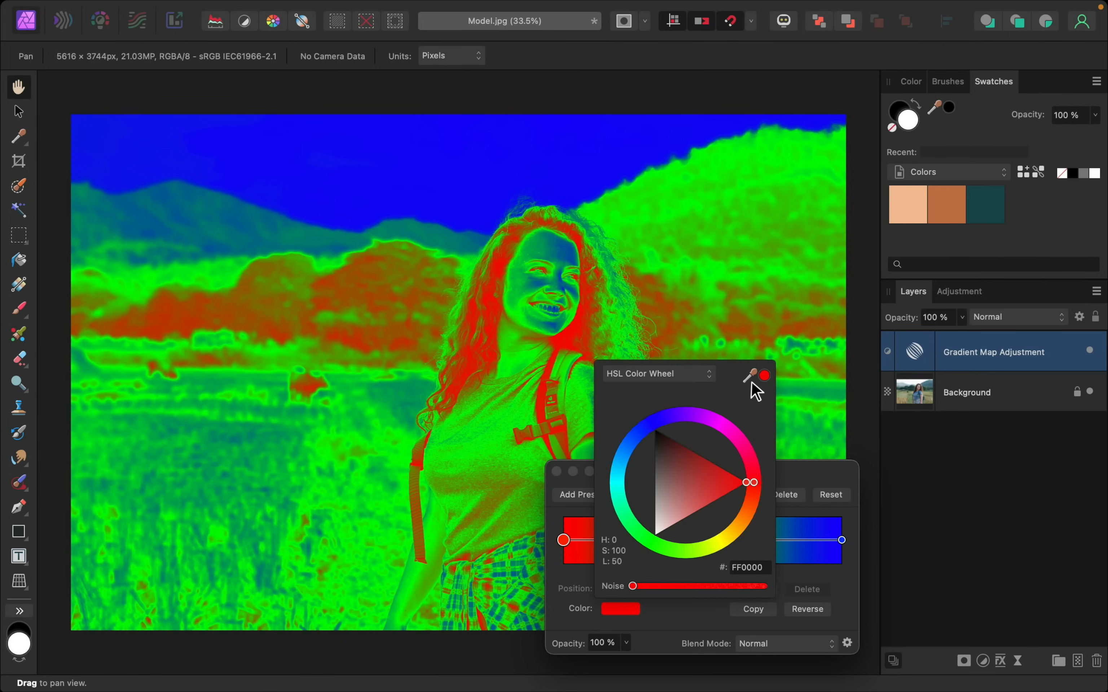
mouse_move(752, 382)
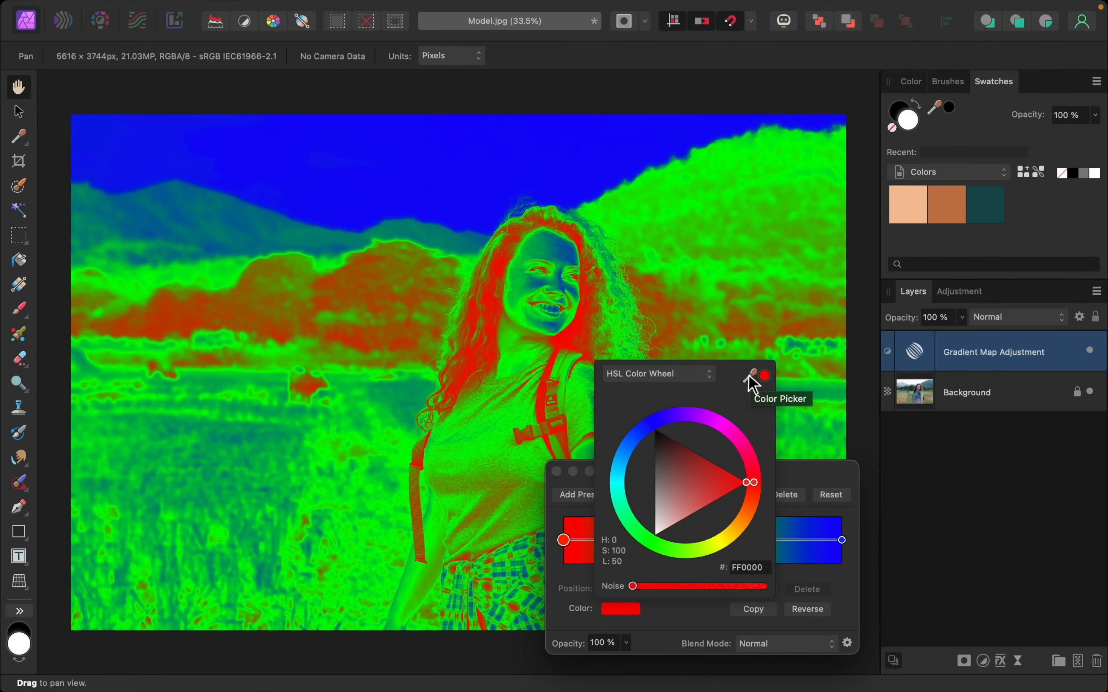
left_click(753, 375)
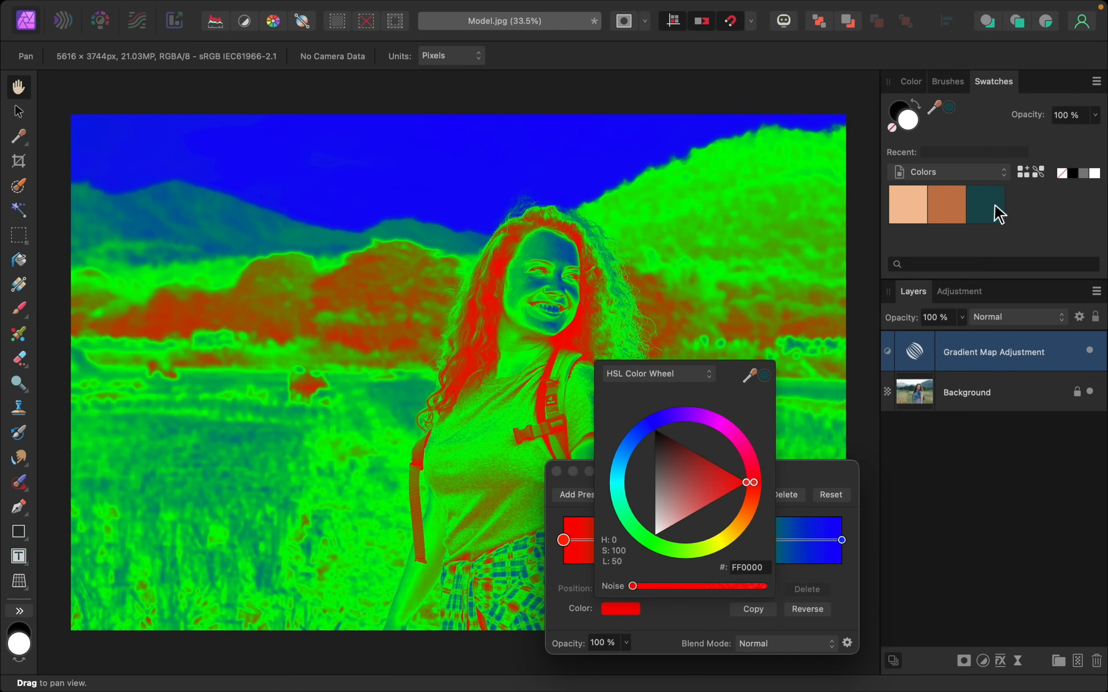
mouse_move(912, 212)
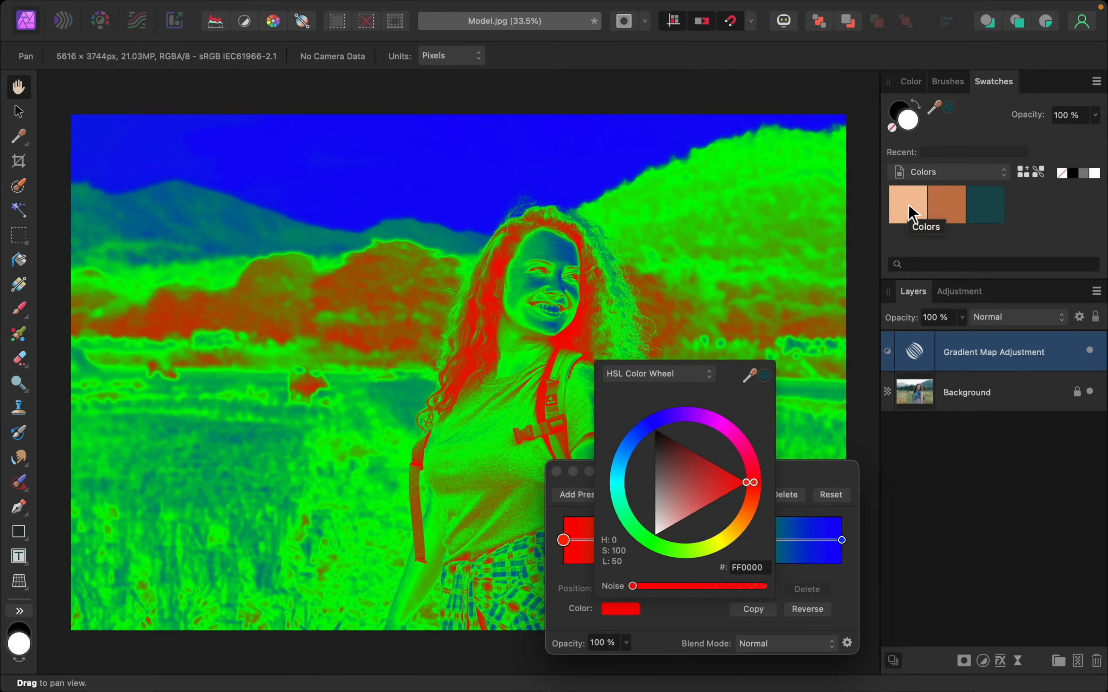
mouse_move(974, 210)
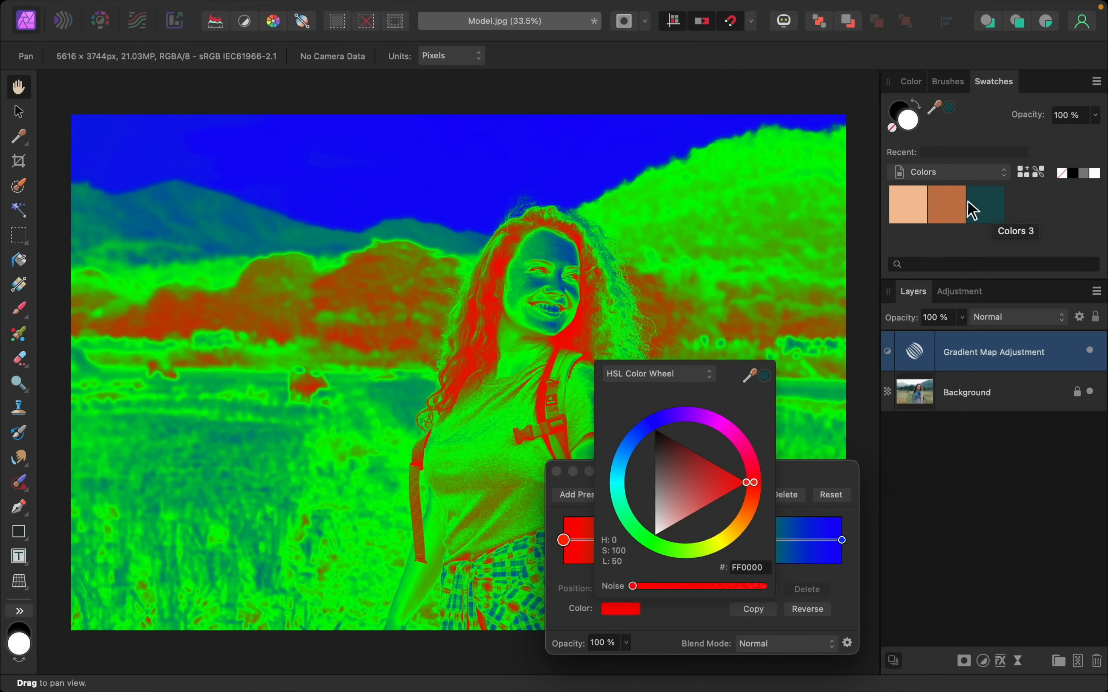
mouse_move(766, 399)
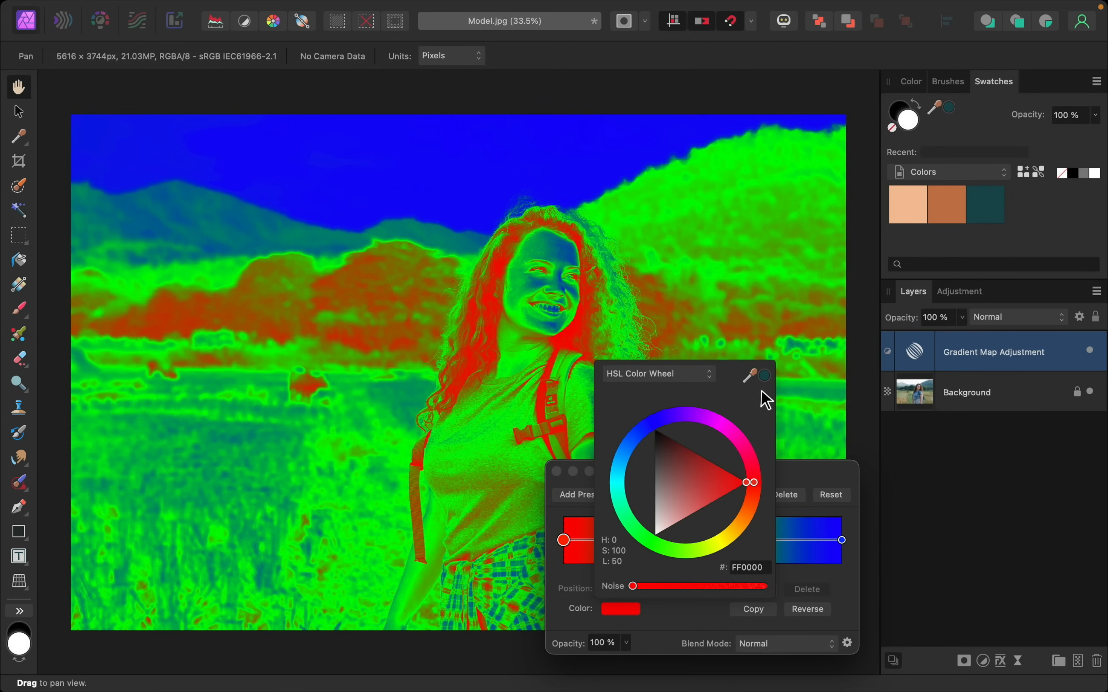
left_click(618, 473)
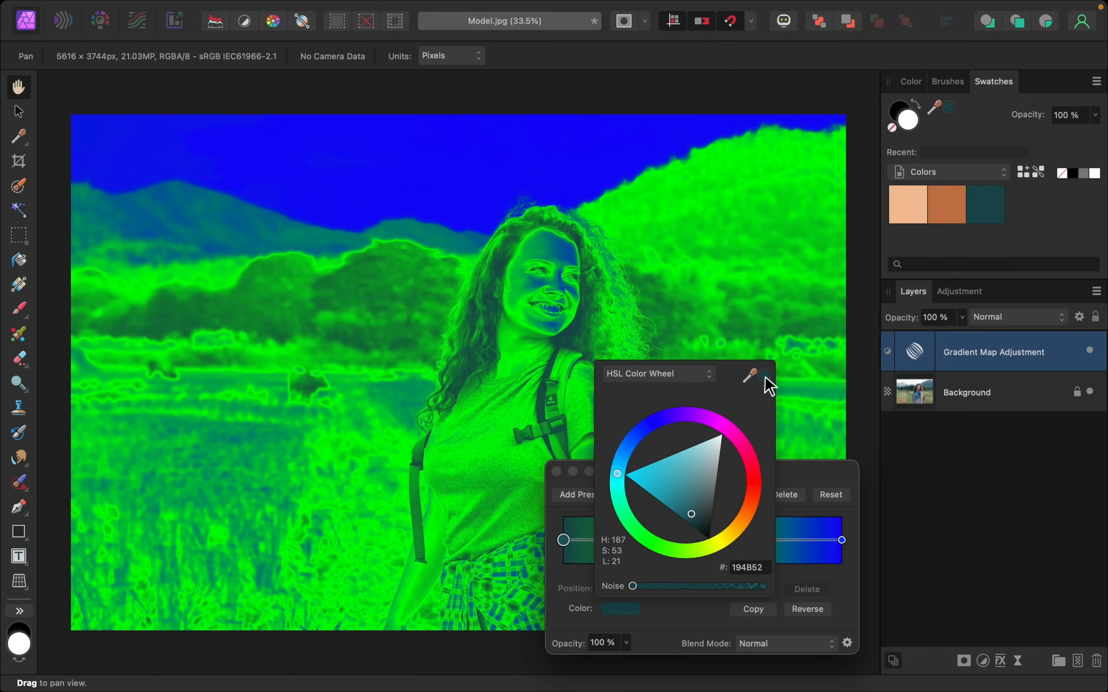
mouse_move(575, 570)
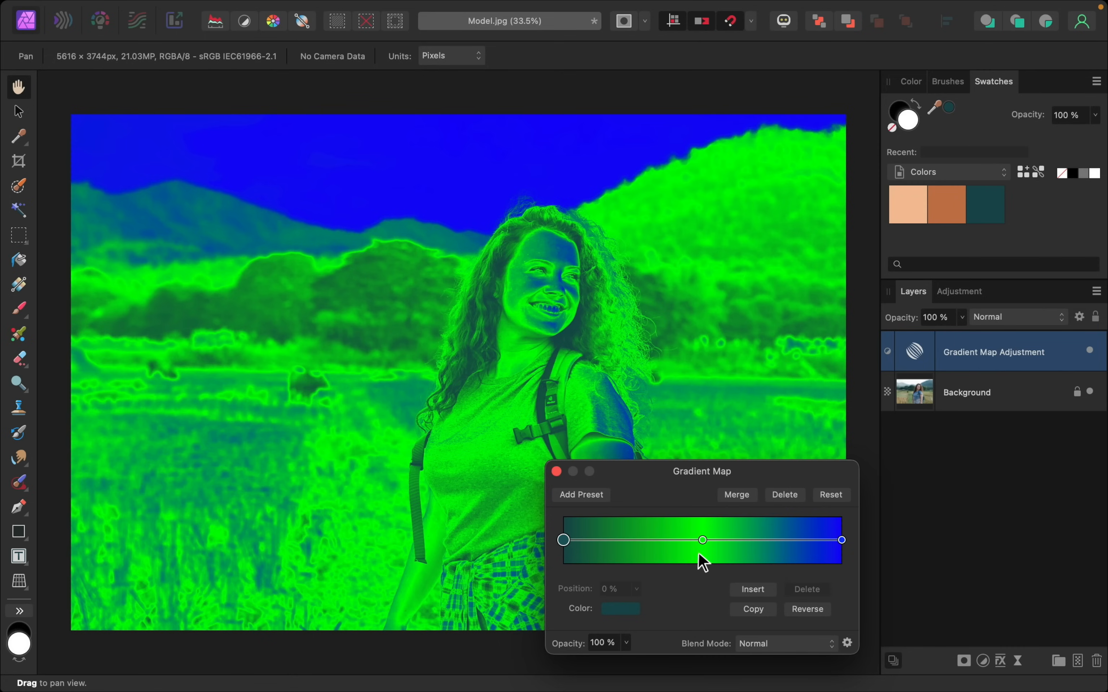
Set the middle stop to rust, finish the teal–rust–peach gradient map and show its blend modes
left_click(702, 540)
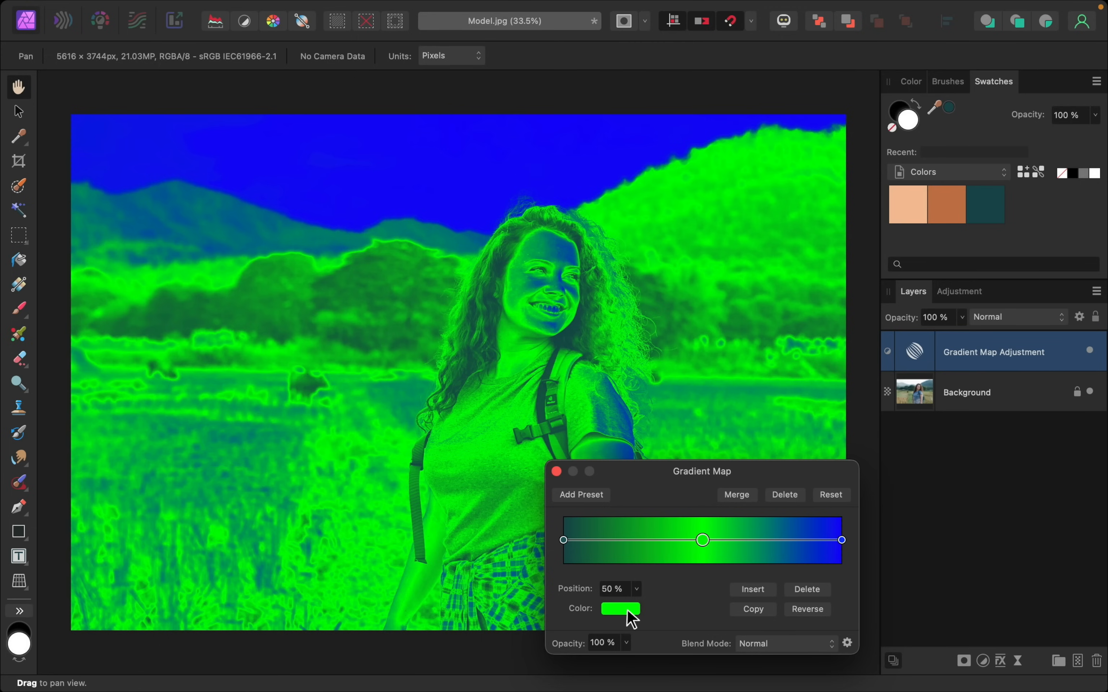
left_click(620, 608)
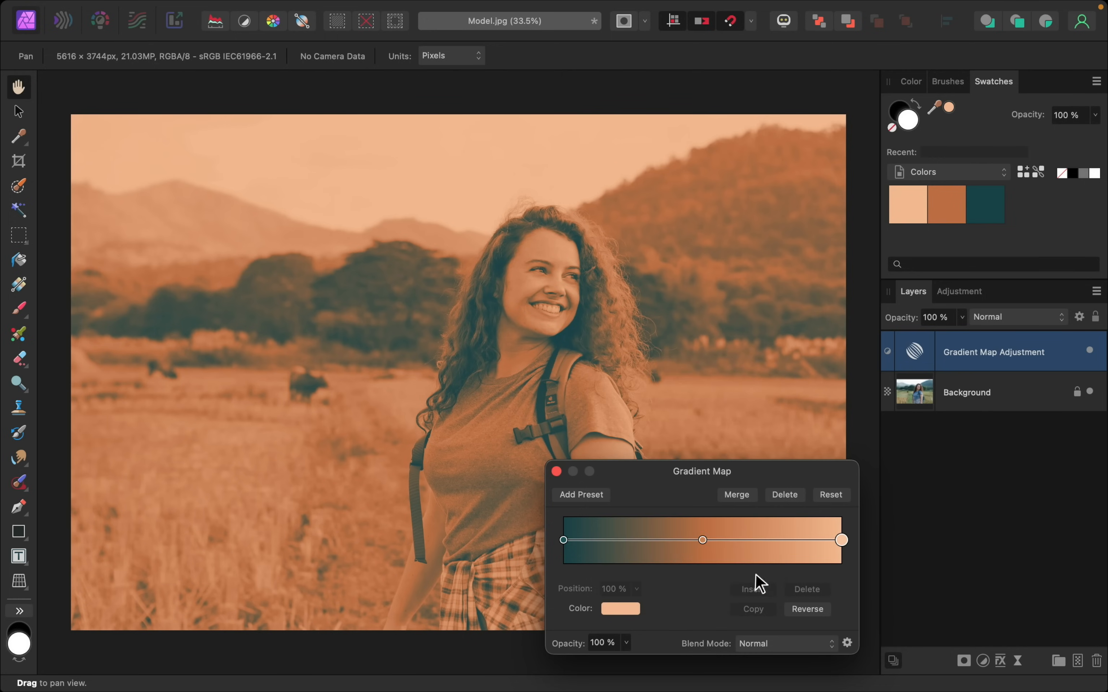
left_click(557, 471)
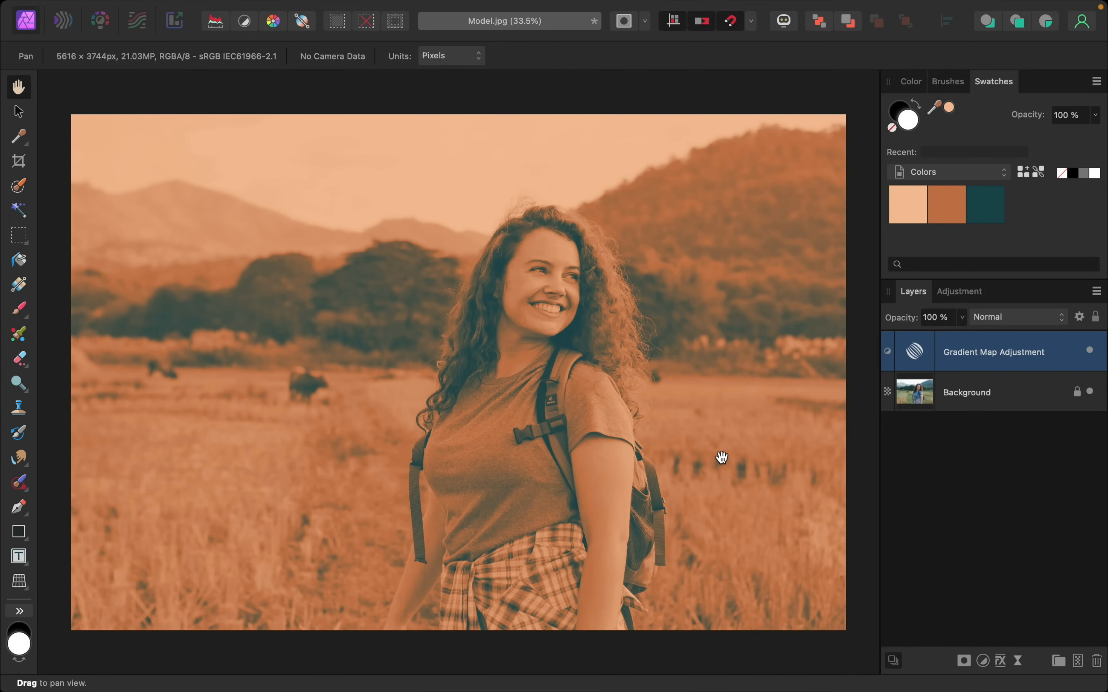
left_click(1018, 317)
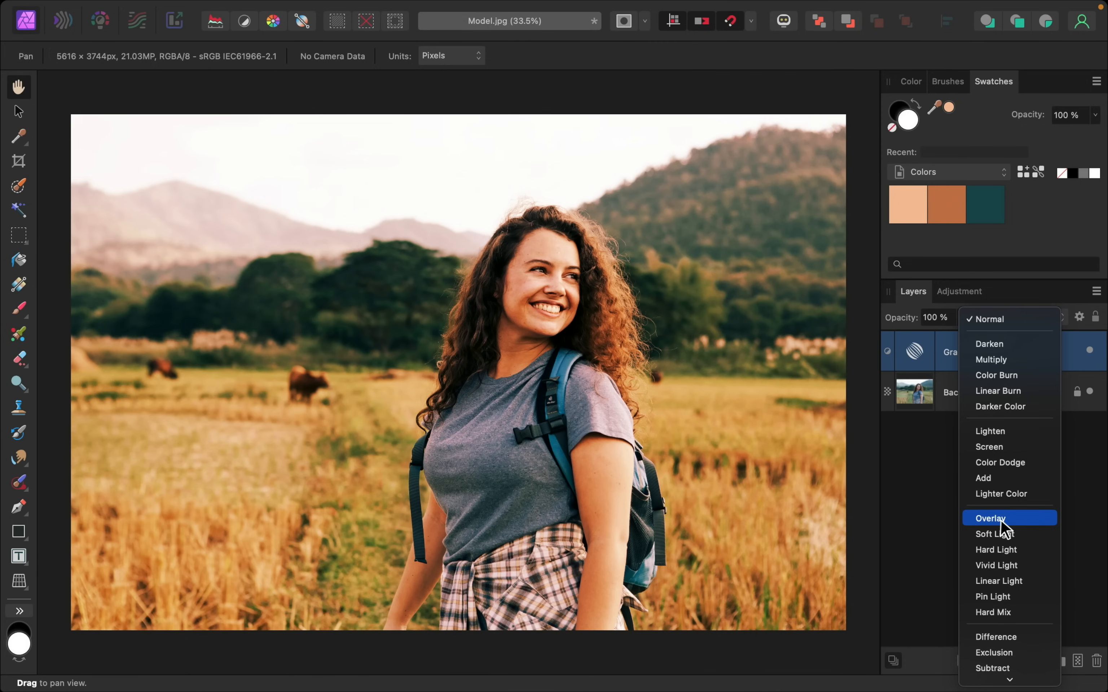
Blend the Gradient Map layer in Overlay and lower its opacity to 76%
left_click(991, 518)
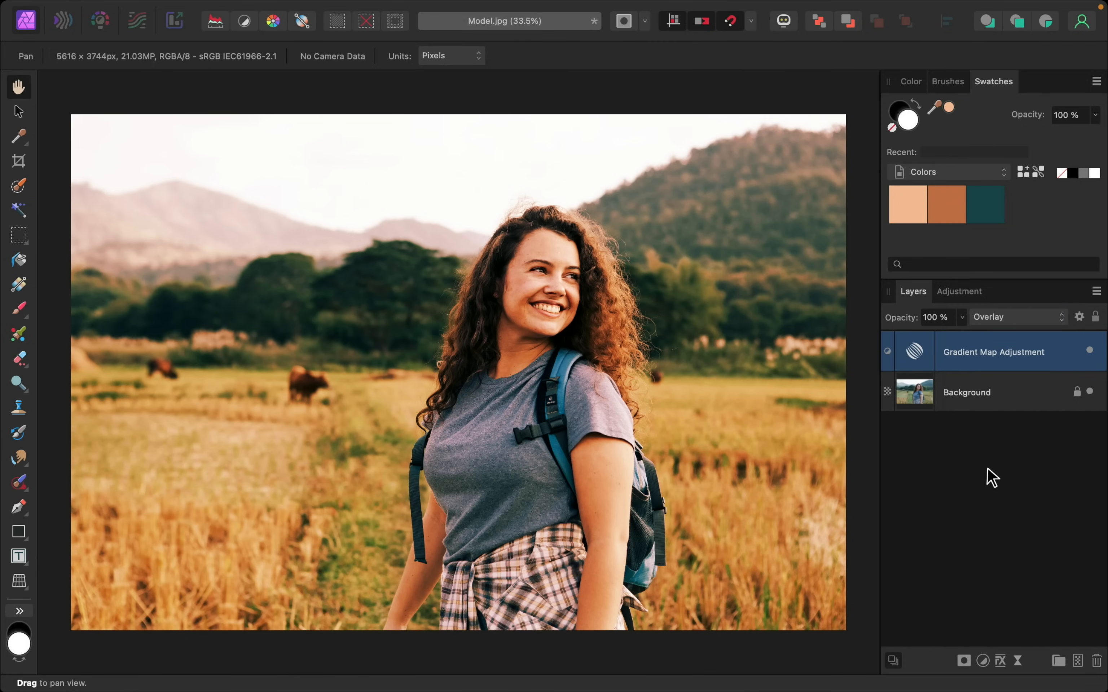
mouse_move(911, 329)
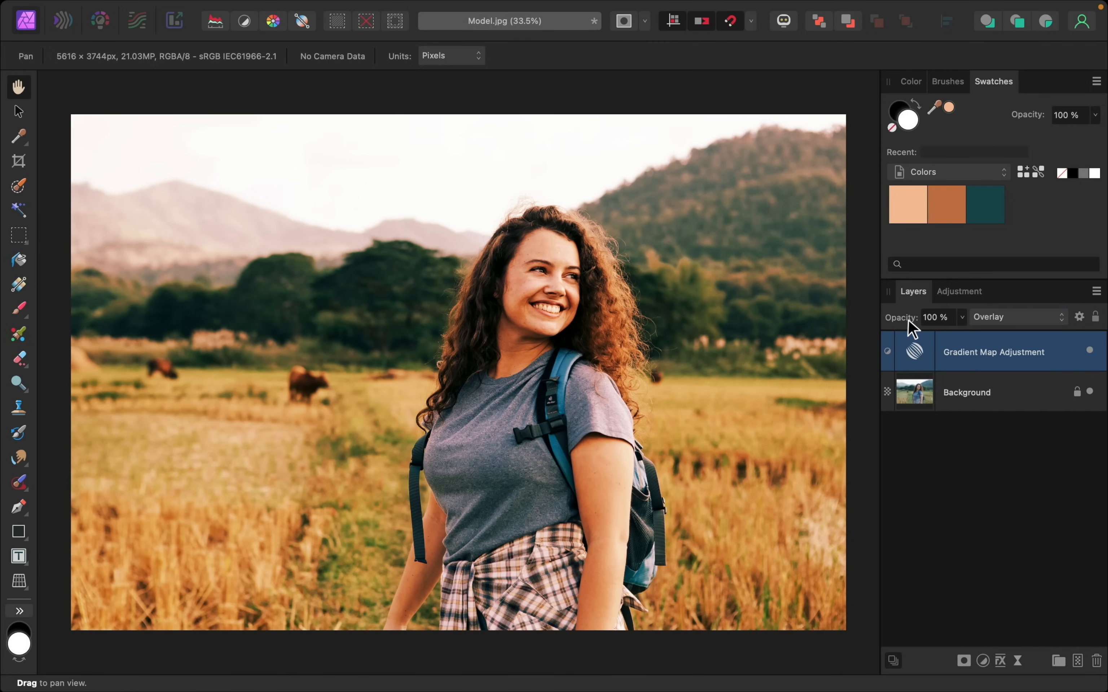
left_click_drag(939, 317, 912, 316)
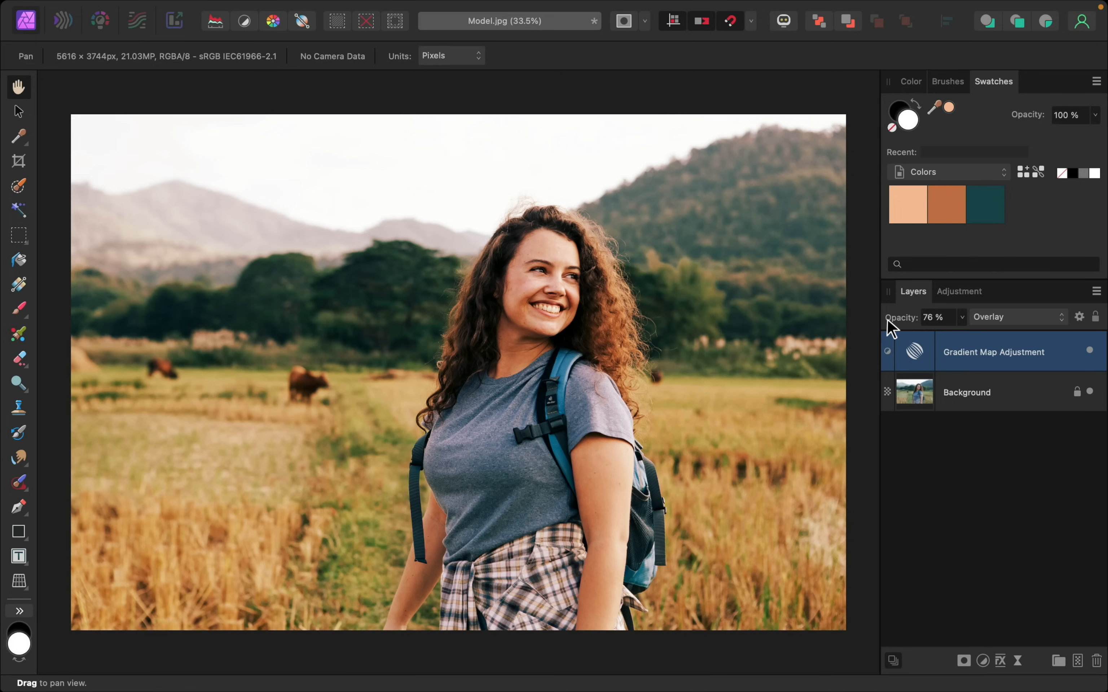
mouse_move(544, 315)
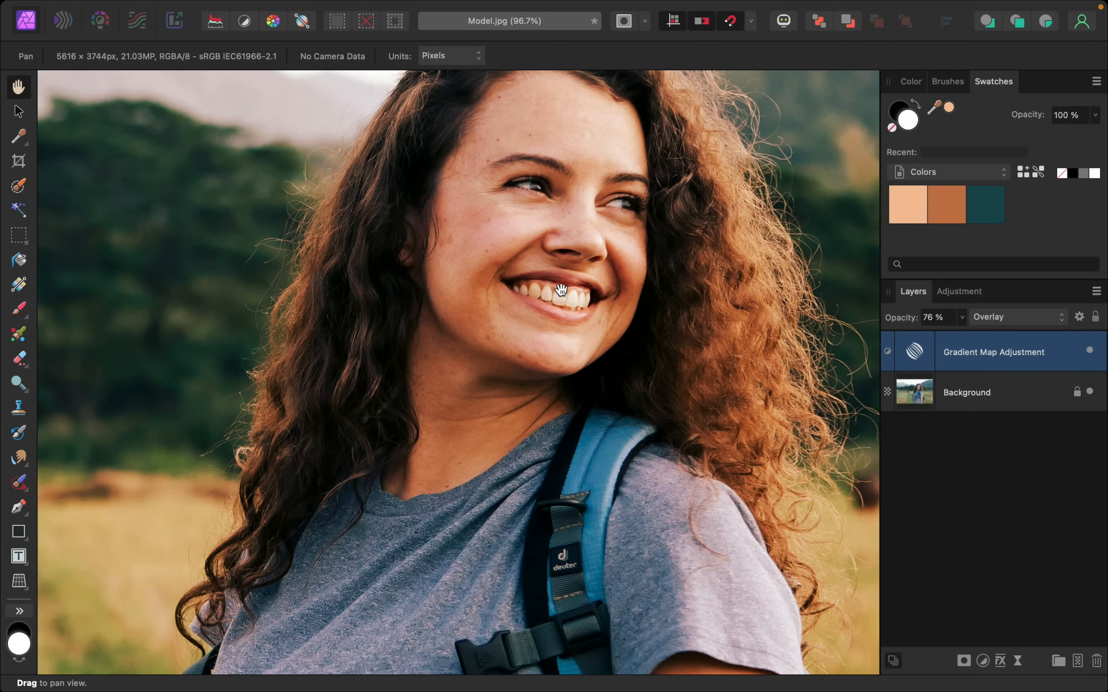
mouse_move(39, 315)
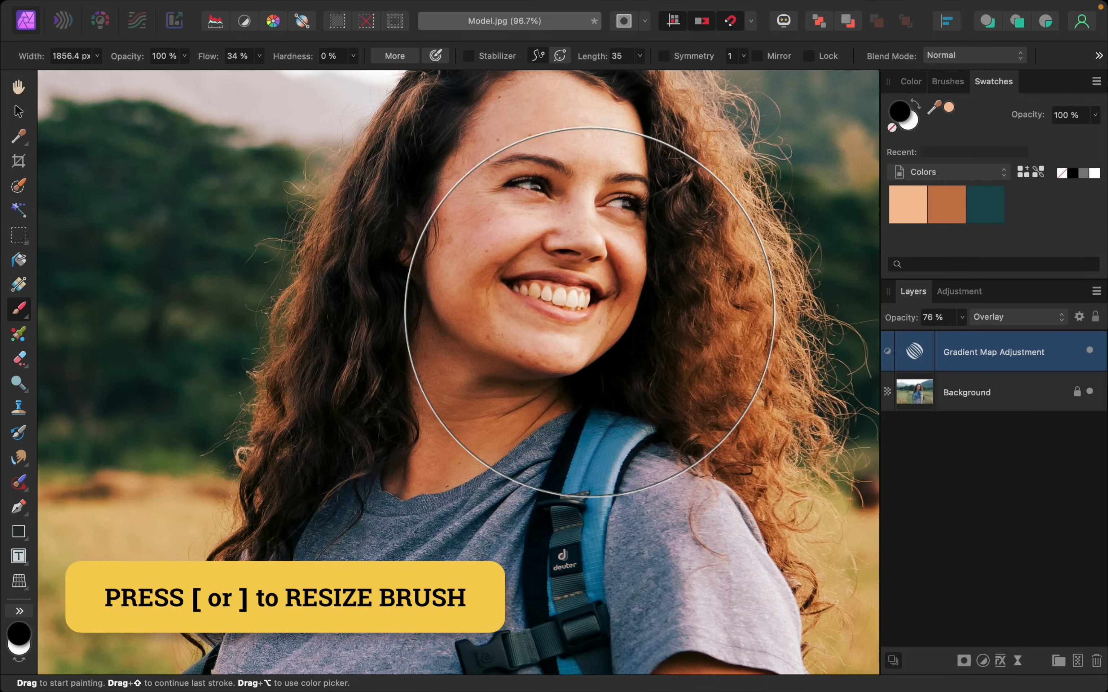
With a smaller black brush, paint the gradient tint off the woman's arm skin on the mask
key("[")
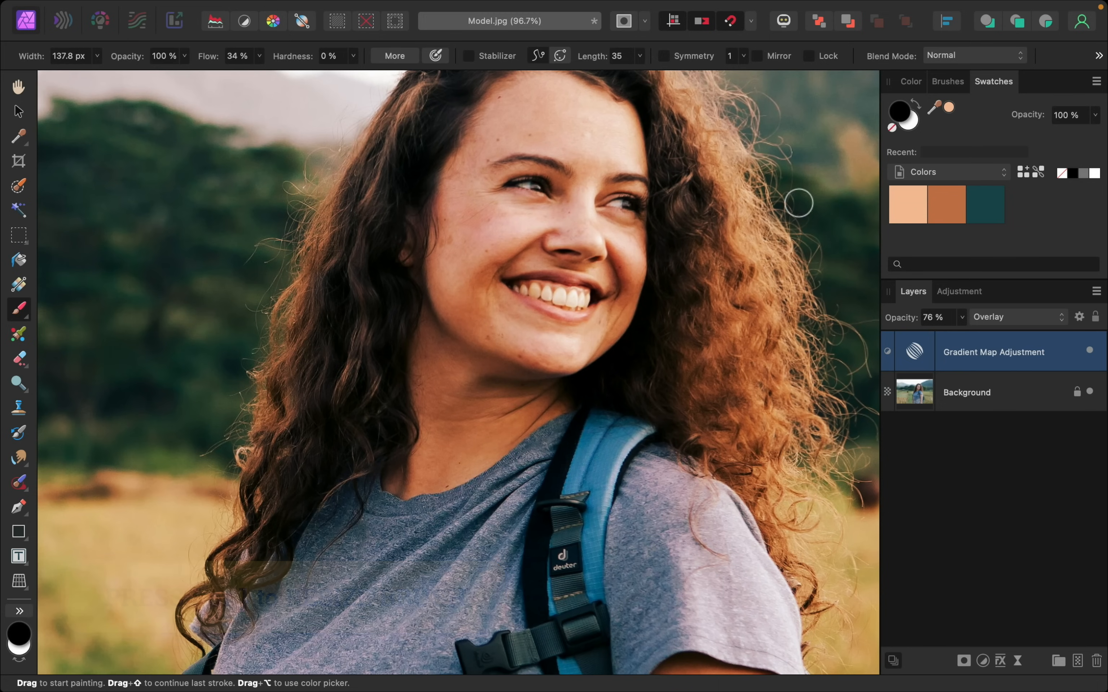
mouse_move(585, 303)
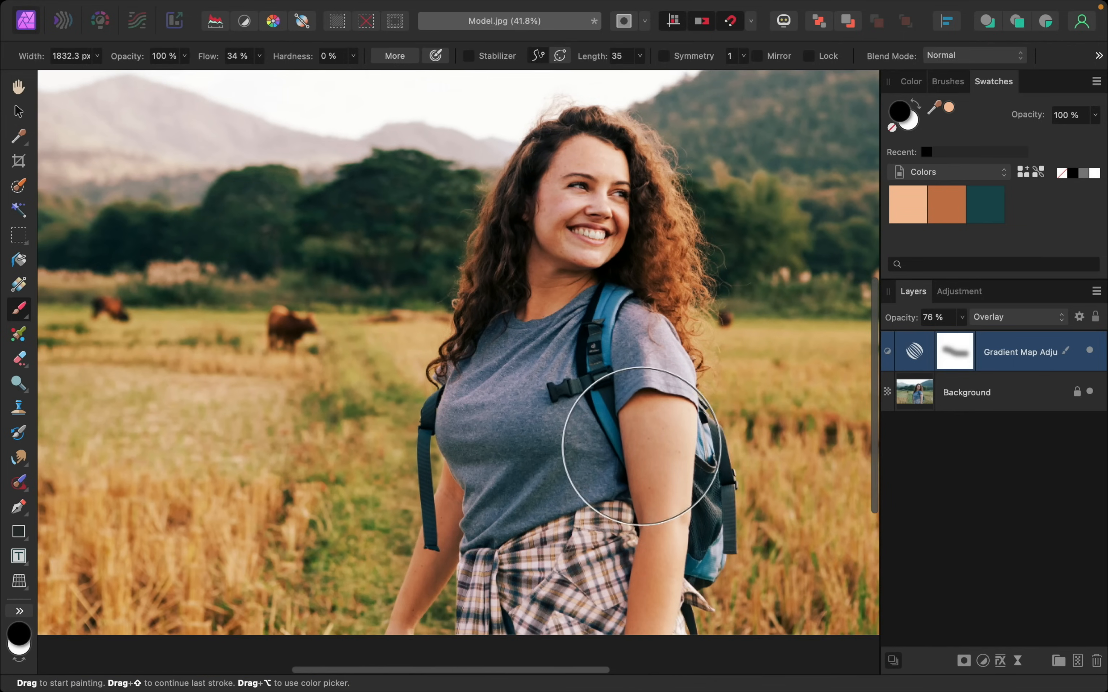
left_click_drag(639, 449, 413, 579)
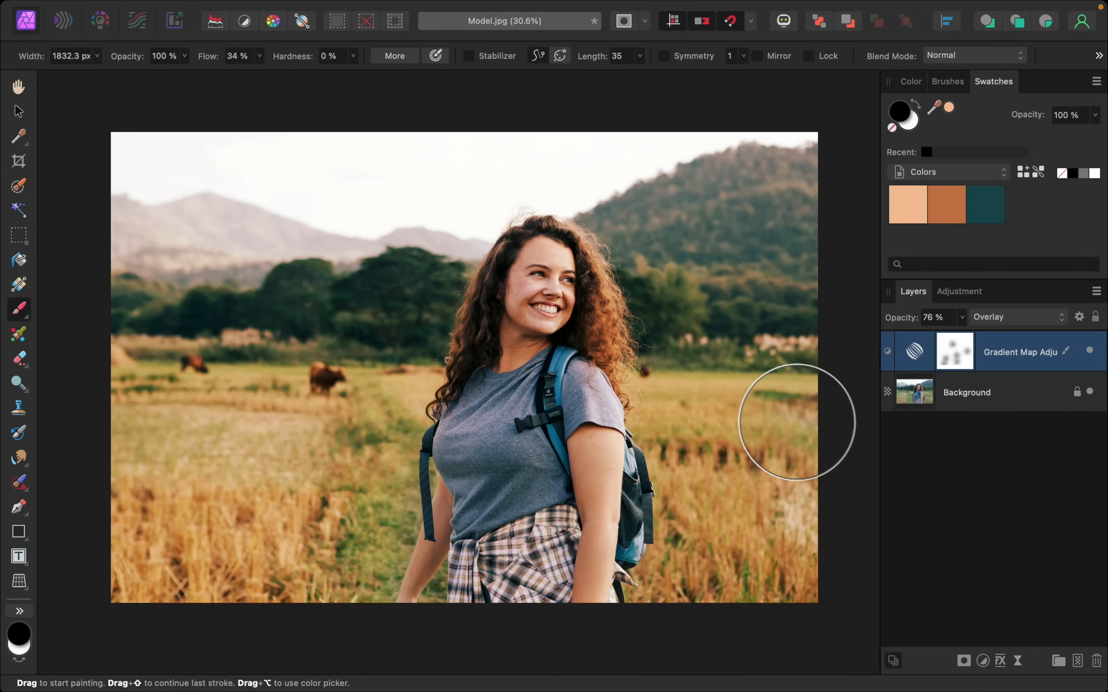
mouse_move(846, 435)
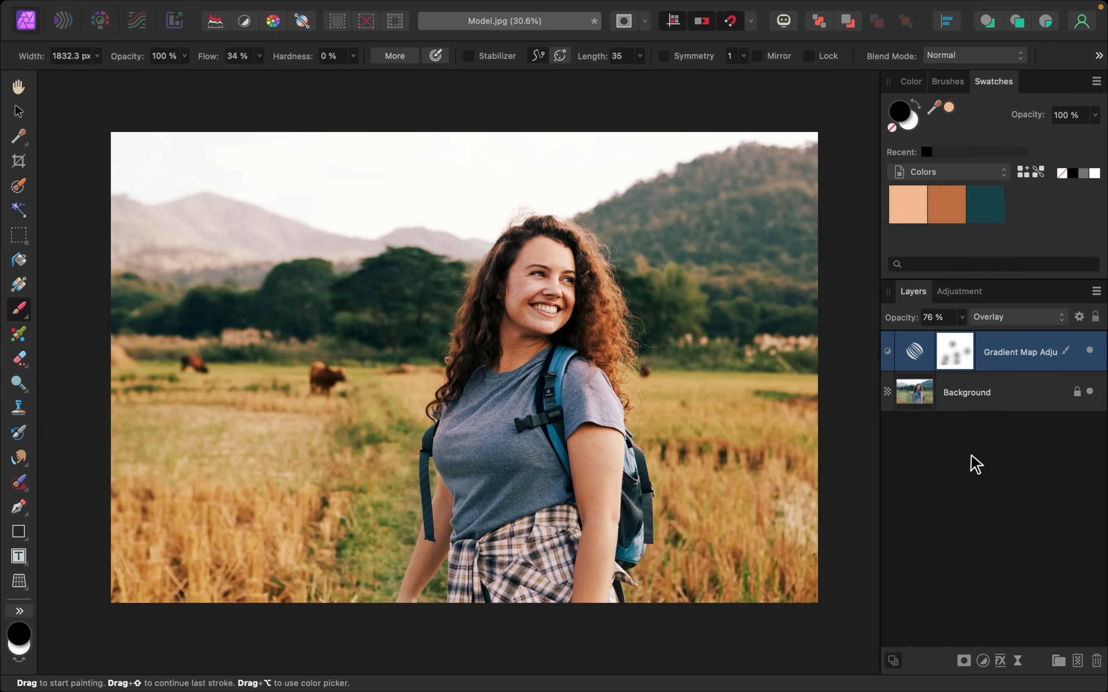
mouse_move(987, 659)
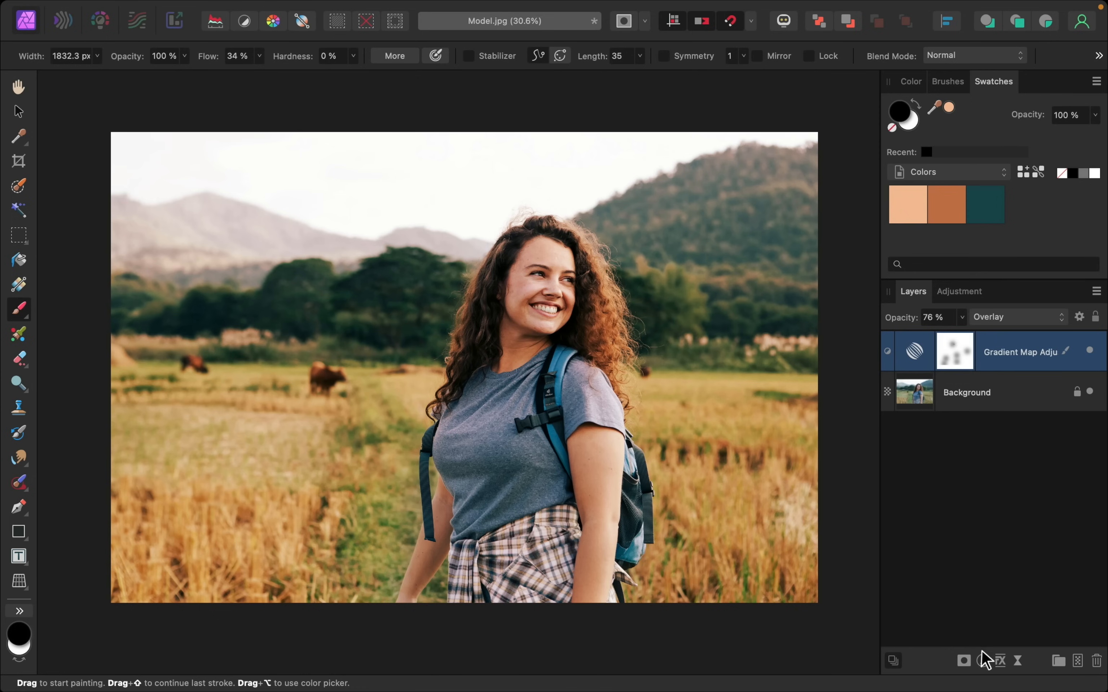
Add a Curves adjustment with the black point lifted and white point lowered slightly
left_click(982, 660)
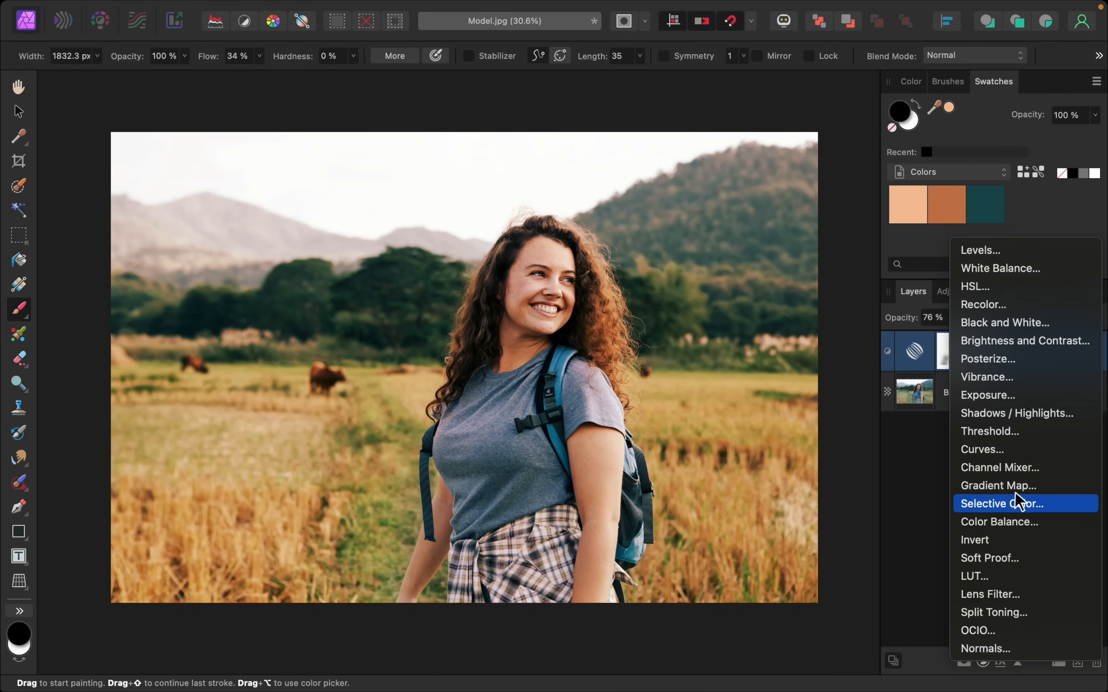
left_click(983, 449)
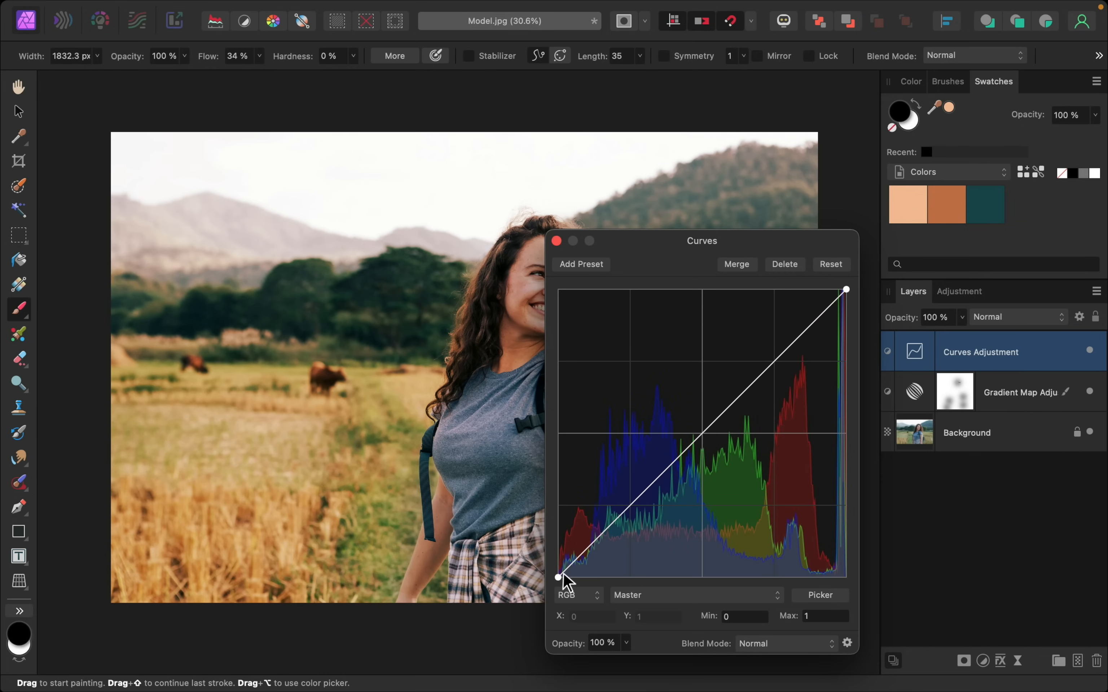
left_click_drag(558, 578, 559, 574)
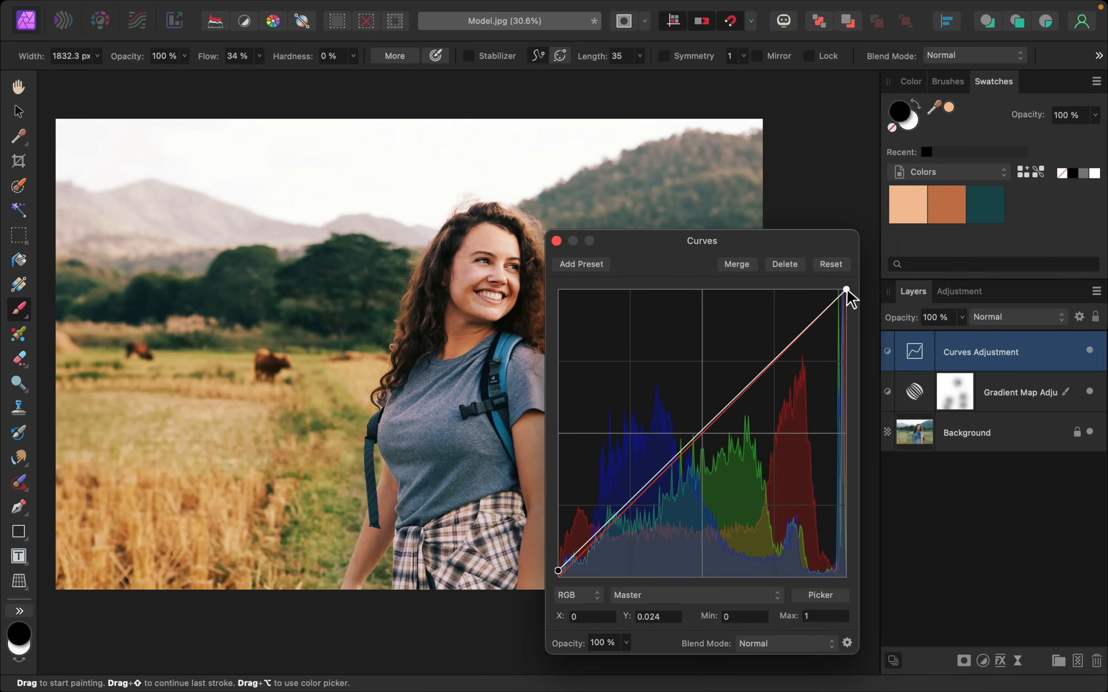
left_click_drag(846, 292, 845, 296)
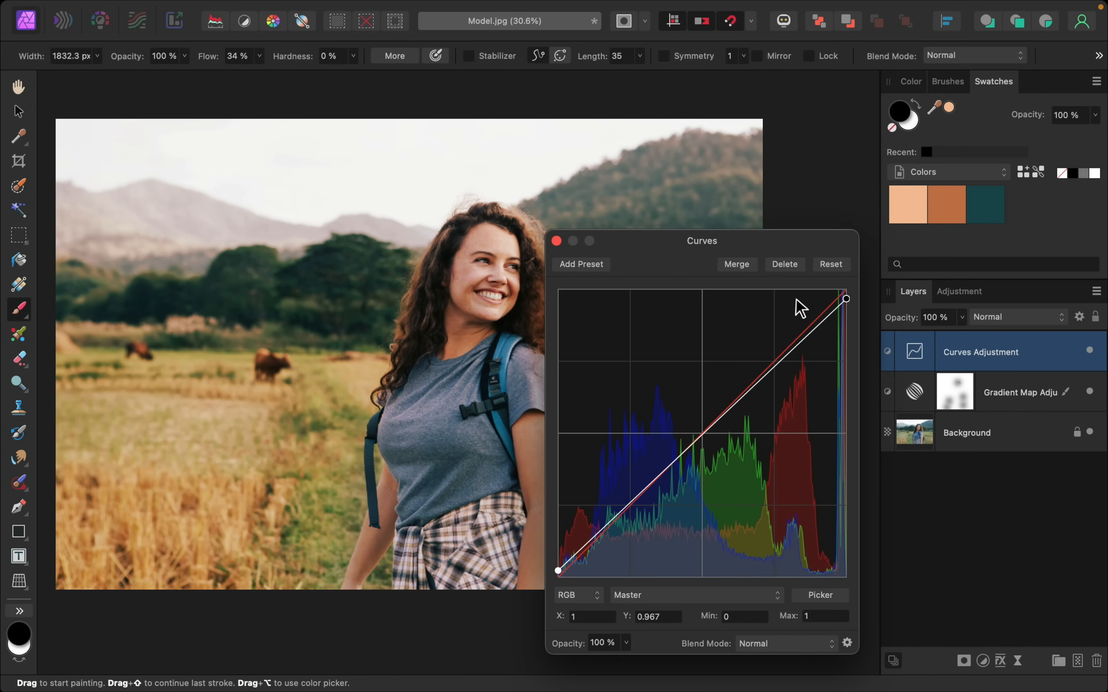
mouse_move(544, 263)
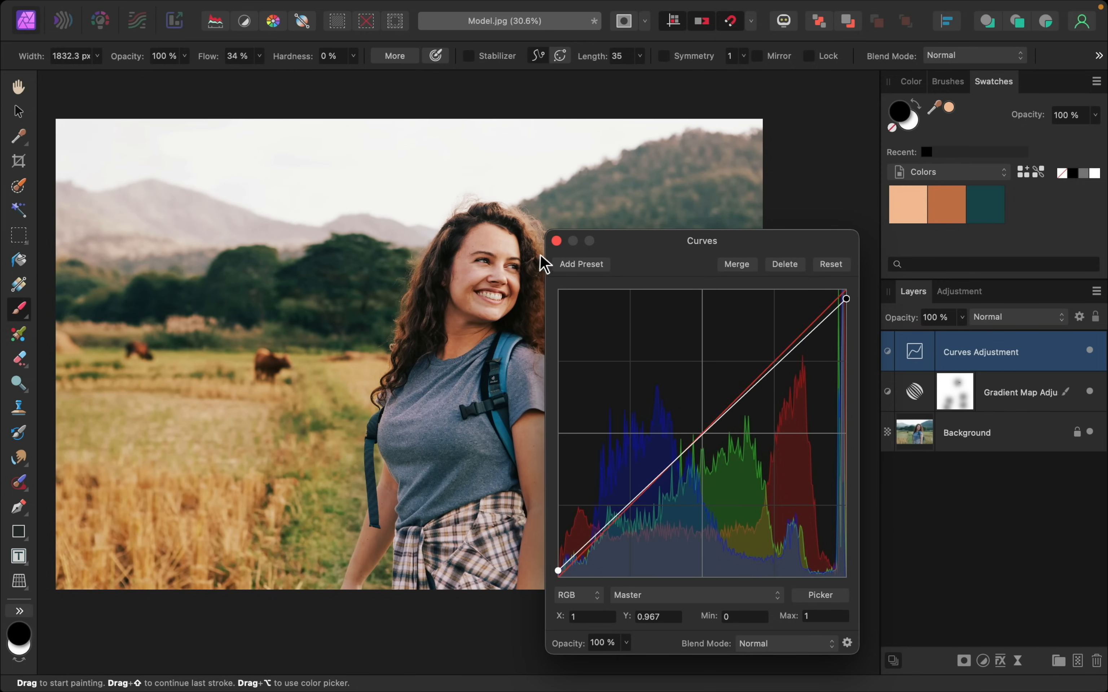
left_click(556, 241)
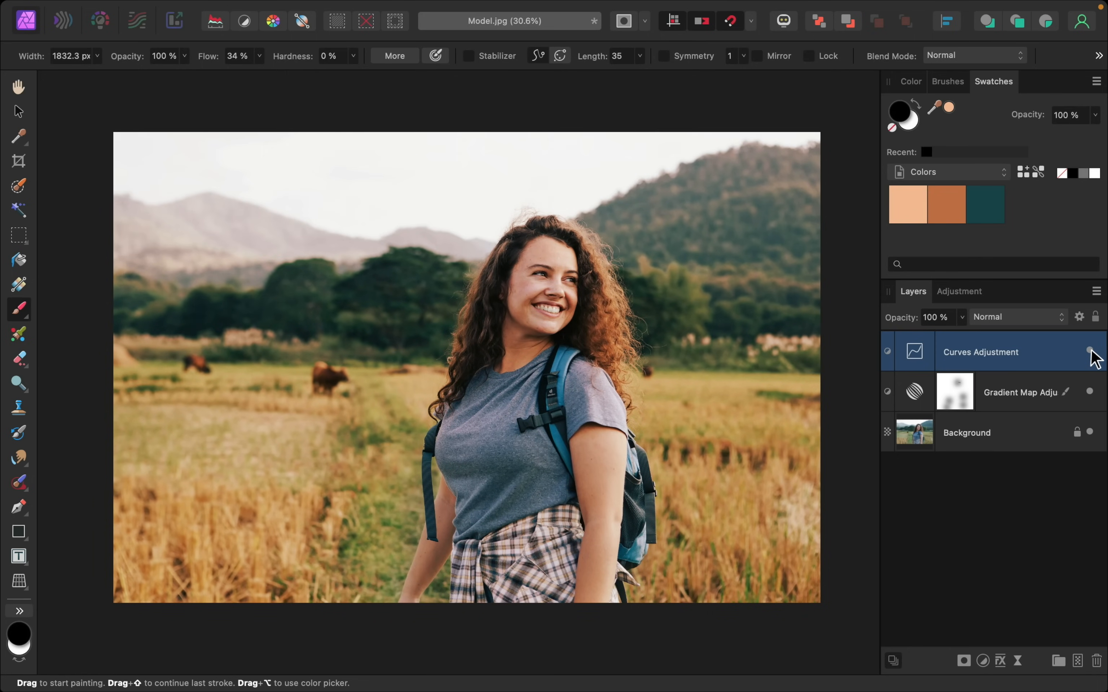
Select Curves and Gradient Map together and hide both to reveal the original photo
left_click(1020, 392)
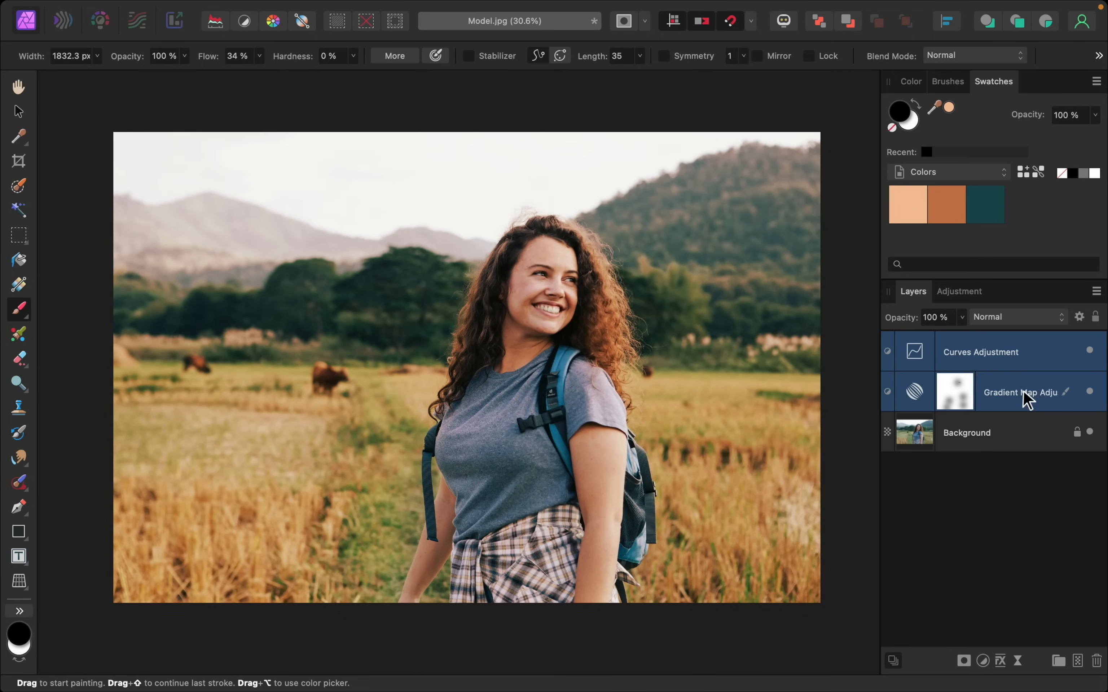
mouse_move(1089, 392)
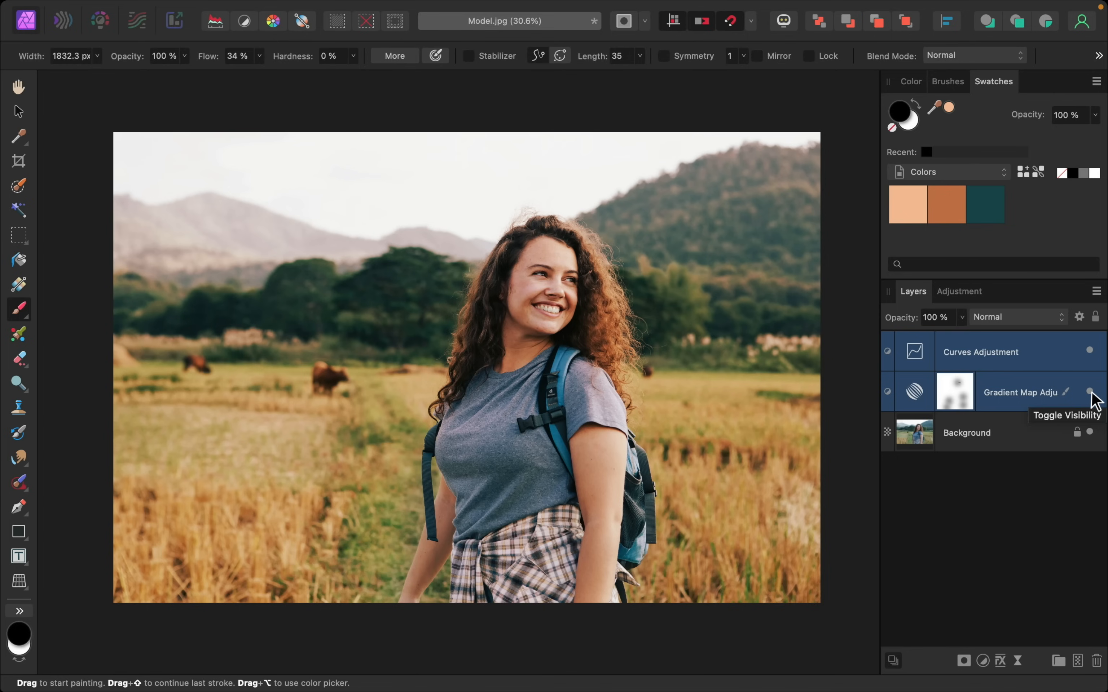
left_click(1089, 393)
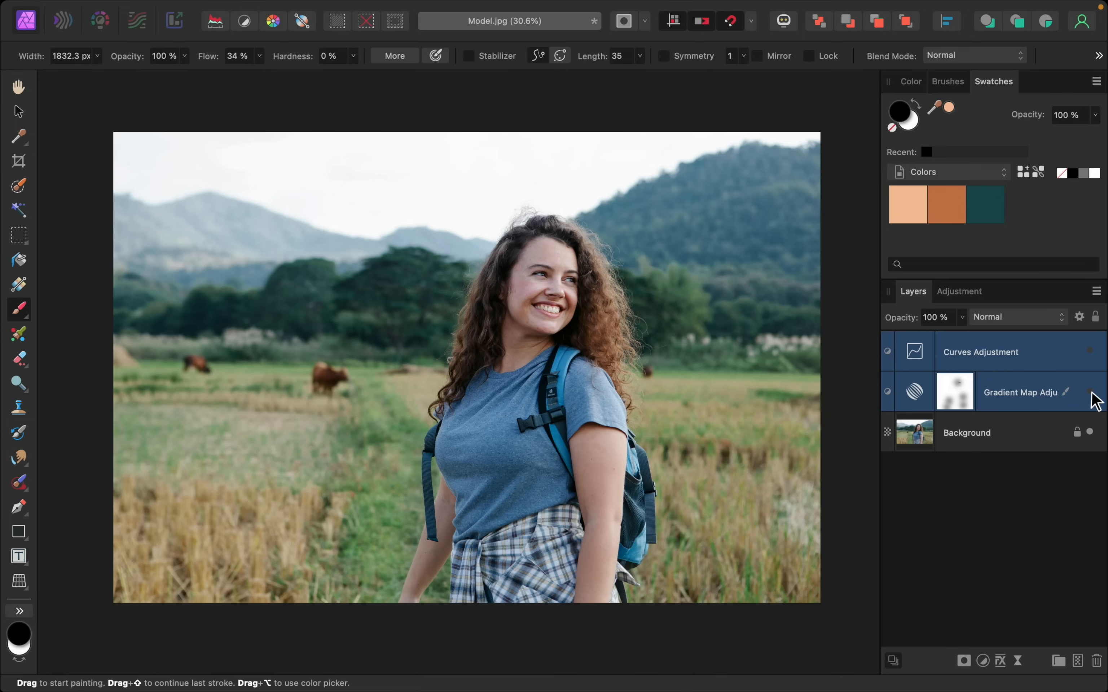